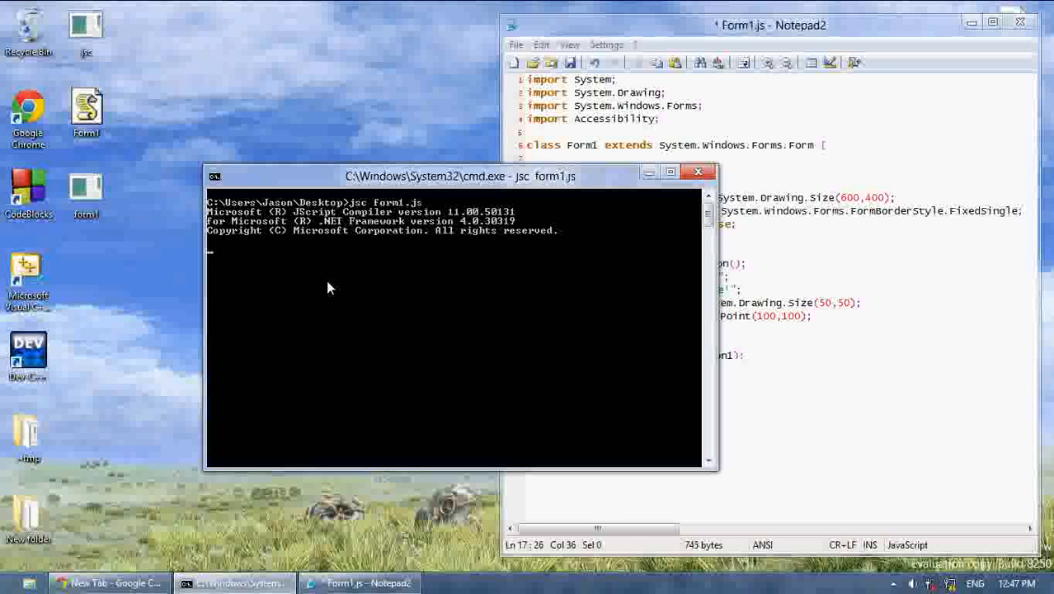
# - Run the jsc-compiled Form1 app, move the MyApp window, then close it
pyautogui.press('Return')
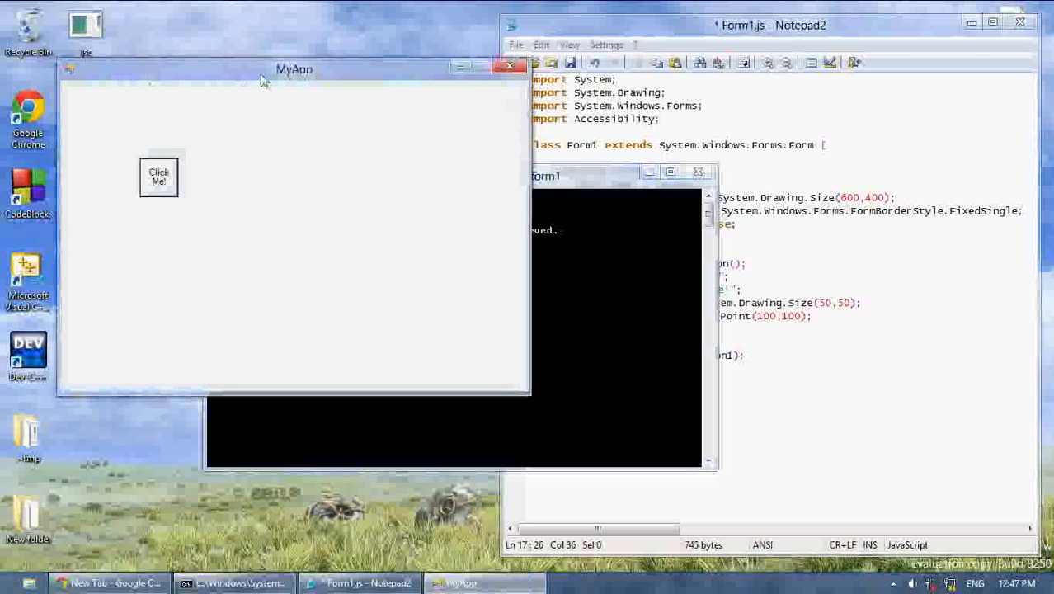
pyautogui.moveTo(295, 69); pyautogui.dragTo(410, 87)
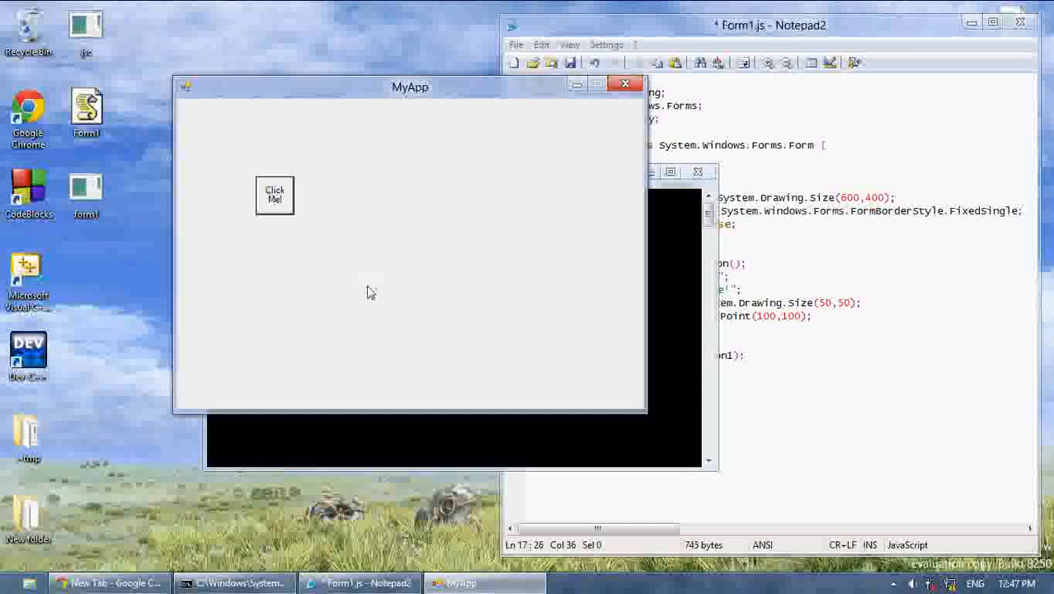
pyautogui.moveTo(625, 84)
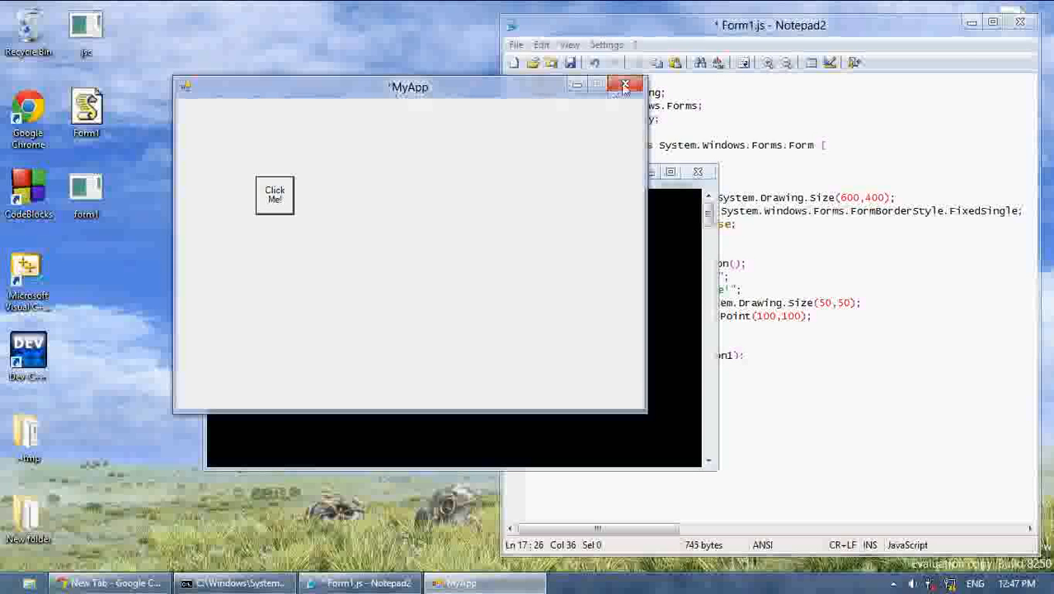
pyautogui.moveTo(625, 86)
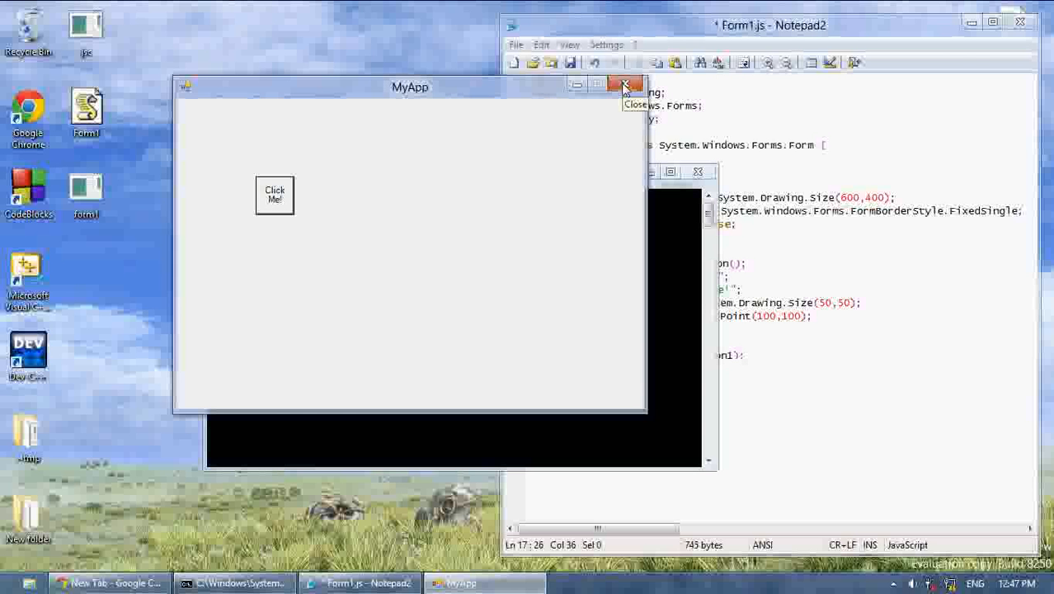
pyautogui.click(625, 86)
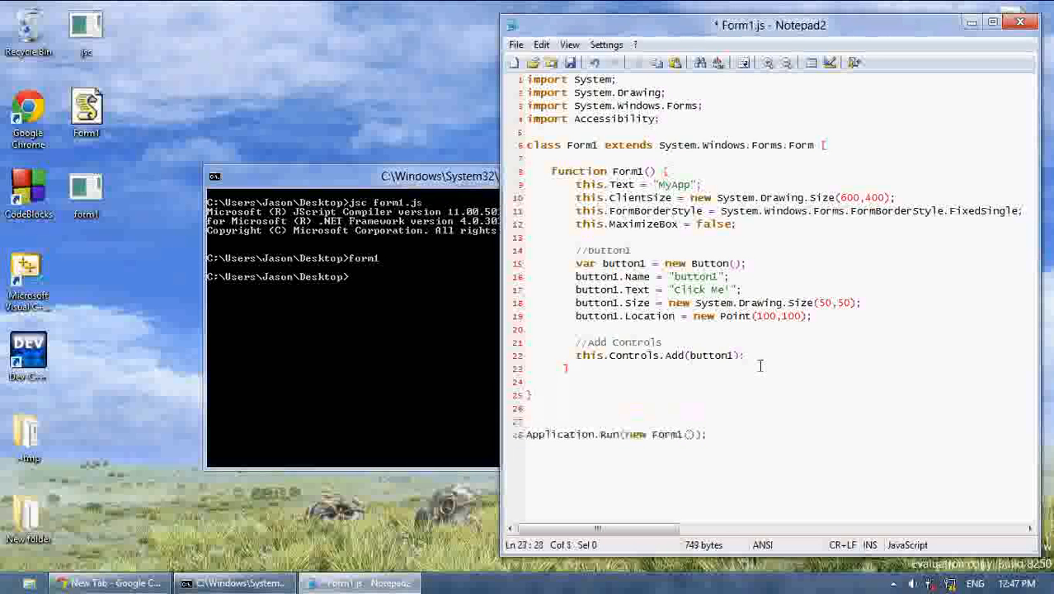
# - Add Application.EnableVisualStyles(); before Application.Run, relaunch form1 and press Click Me
pyautogui.write('Application.')
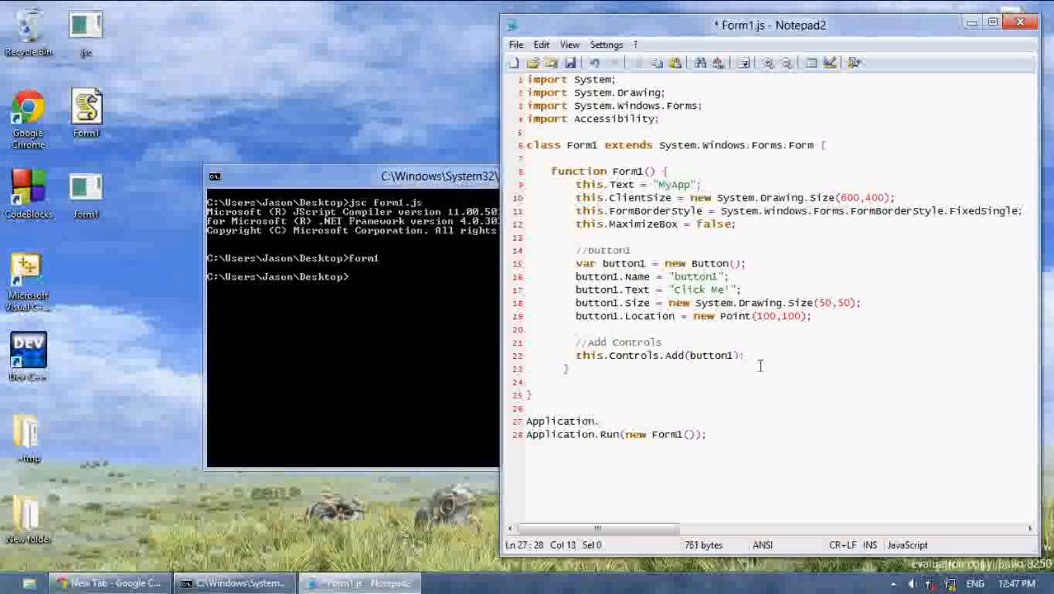
pyautogui.write('EnableVisual')
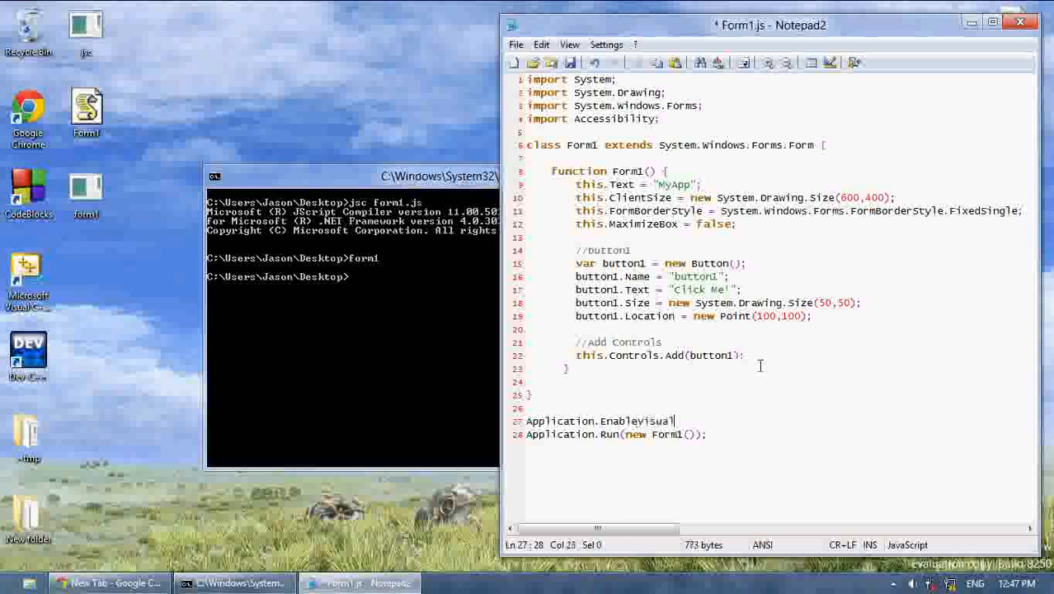
pyautogui.write('Styles();')
pyautogui.click(352, 276)
pyautogui.write('jsc form1.js')
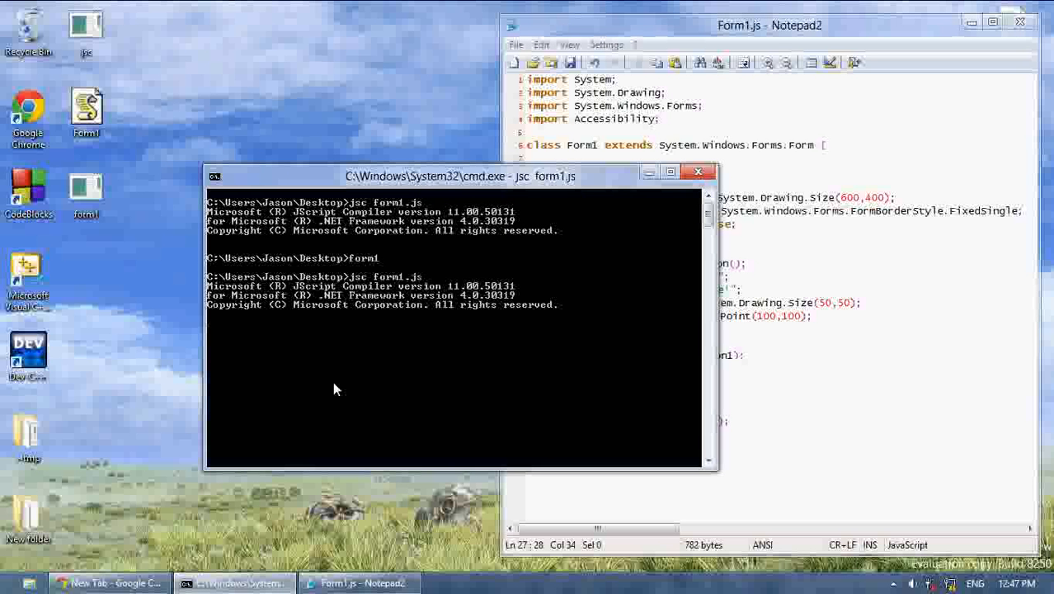
pyautogui.write('f')
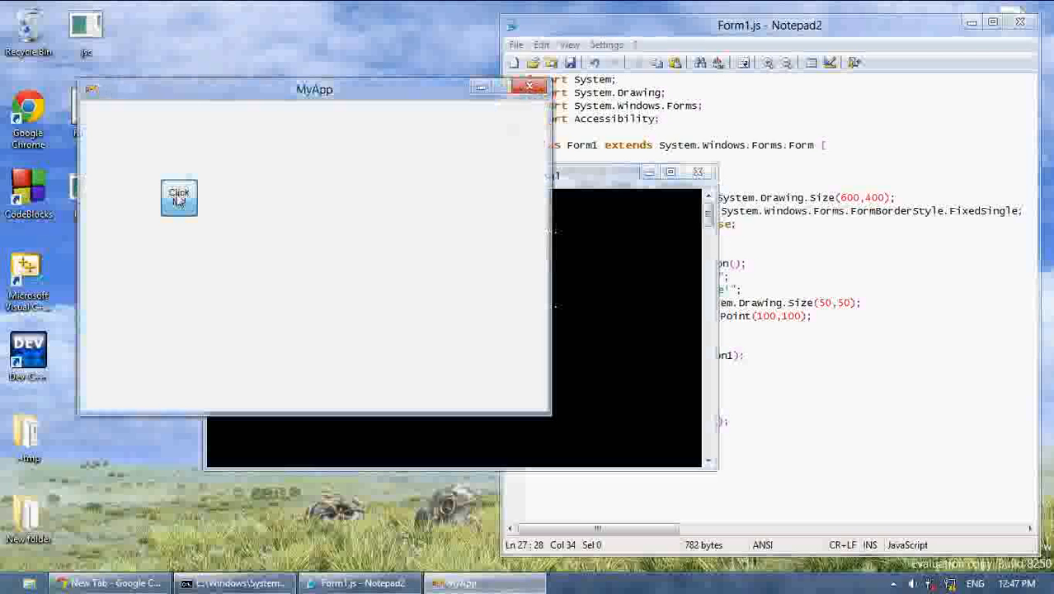
pyautogui.click(179, 197)
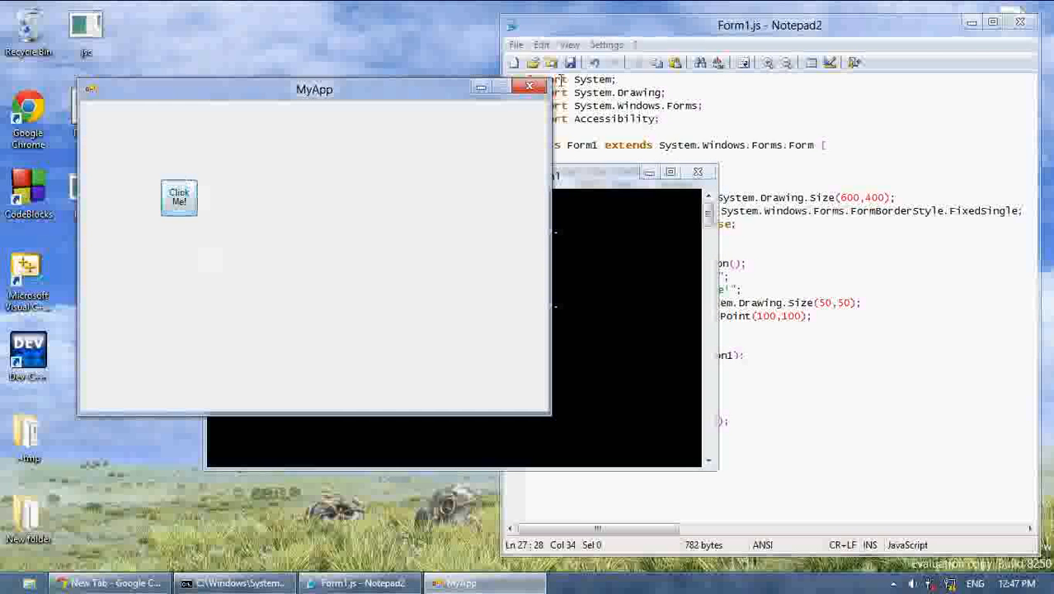
# - Close MyApp and declare a new TextBox textbox1 with its Name and empty Text
pyautogui.click(528, 86)
pyautogui.write('jsc form1.js')
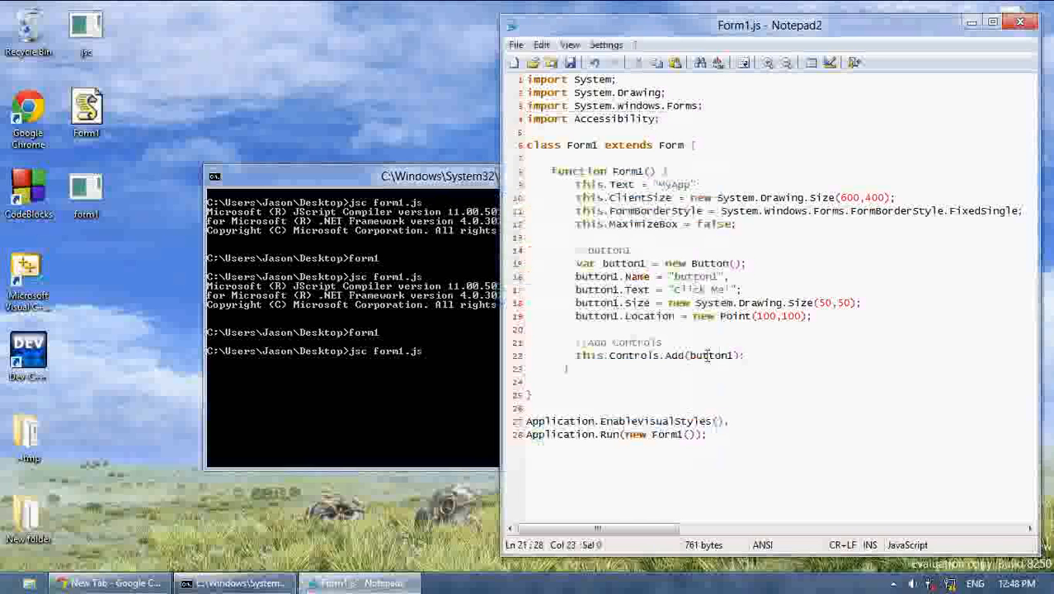
pyautogui.click(828, 315)
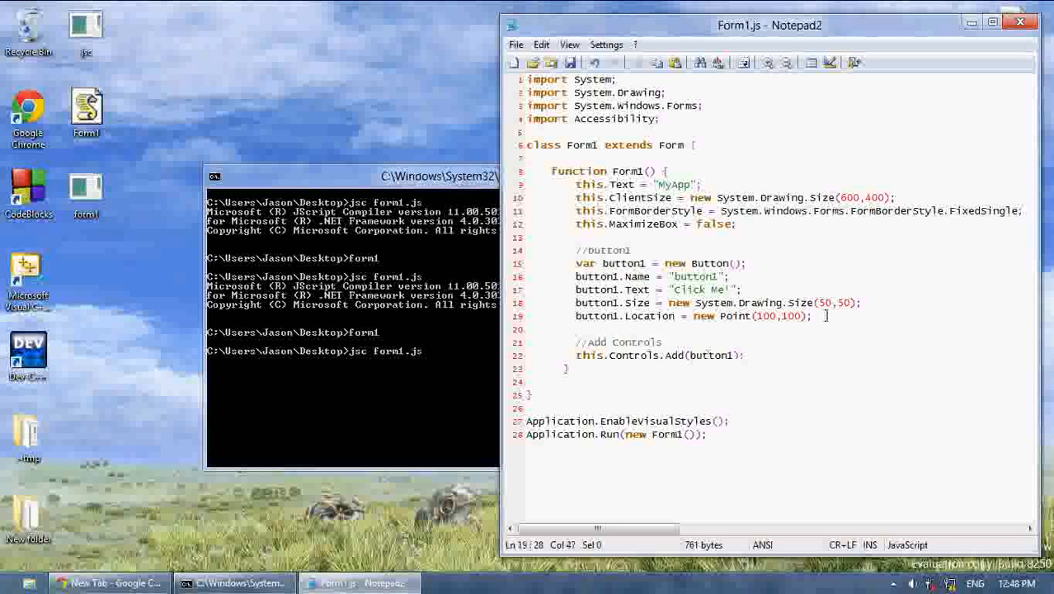
pyautogui.write('//Te')
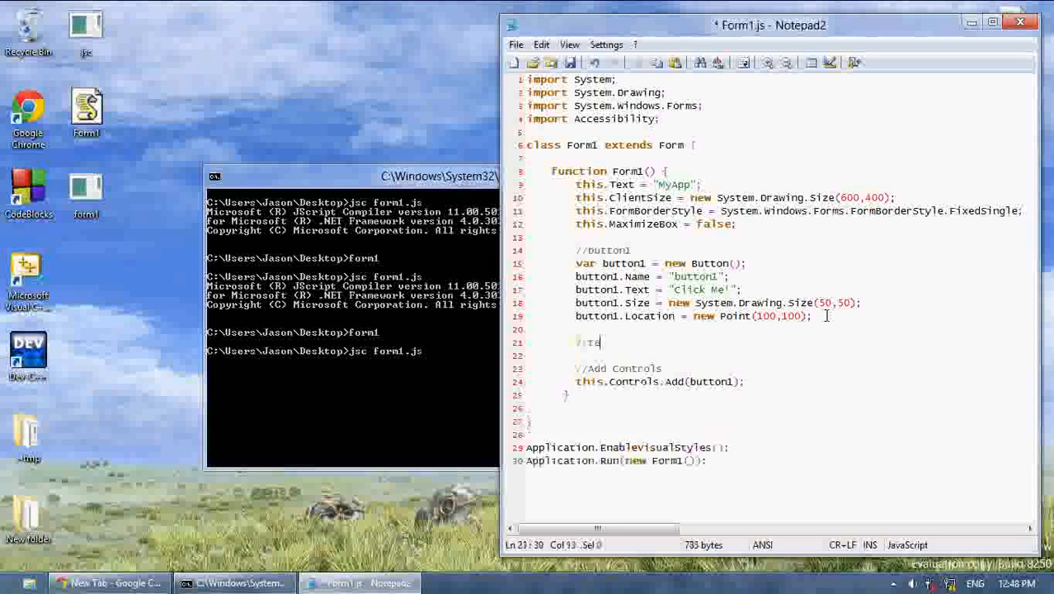
pyautogui.write('xtbox1')
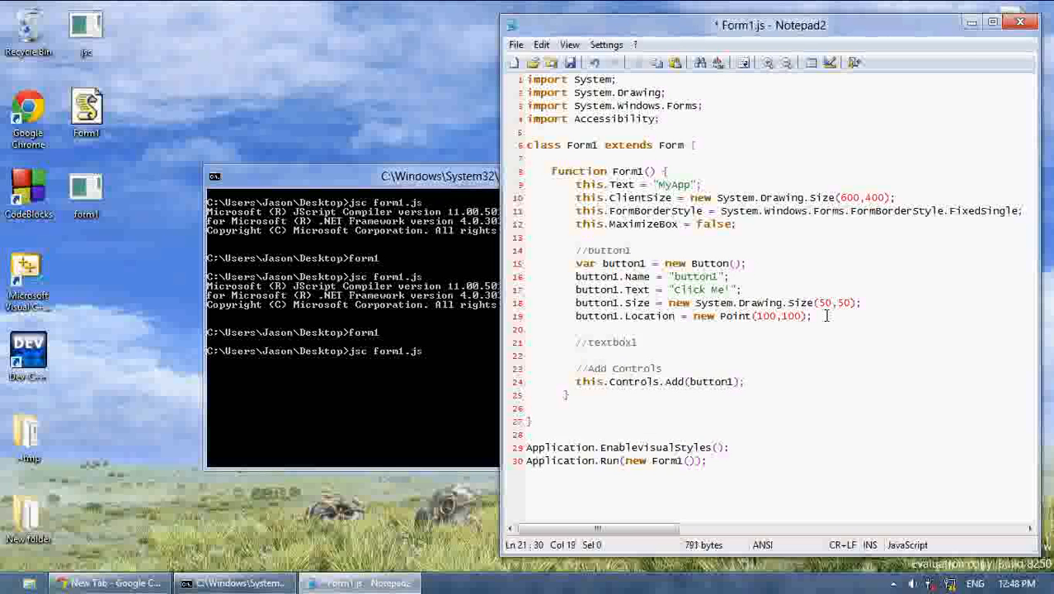
pyautogui.write('var textbox1')
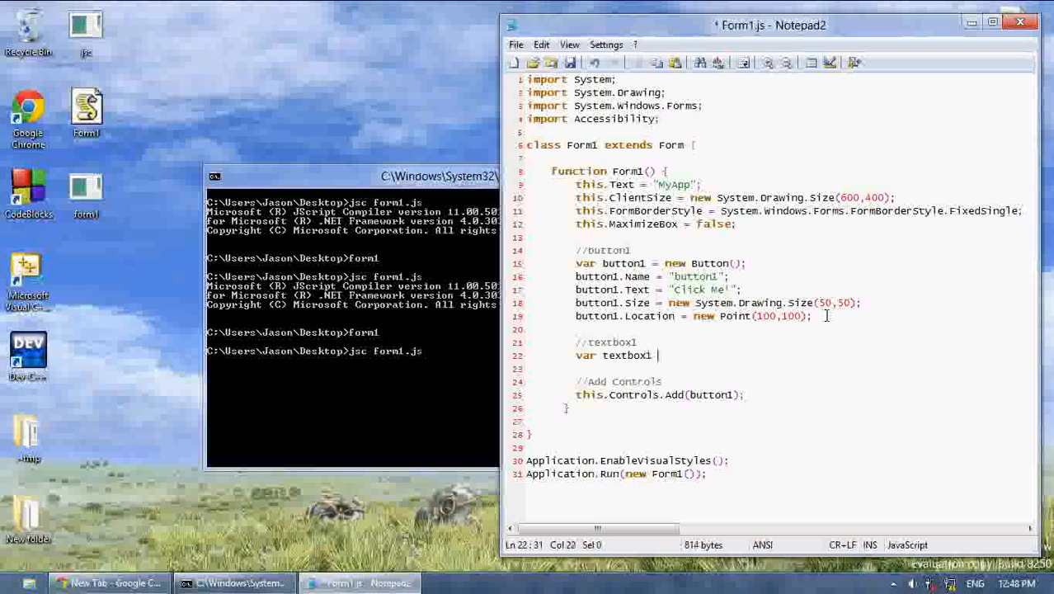
pyautogui.write('= new TextBox();')
pyautogui.write('butt')
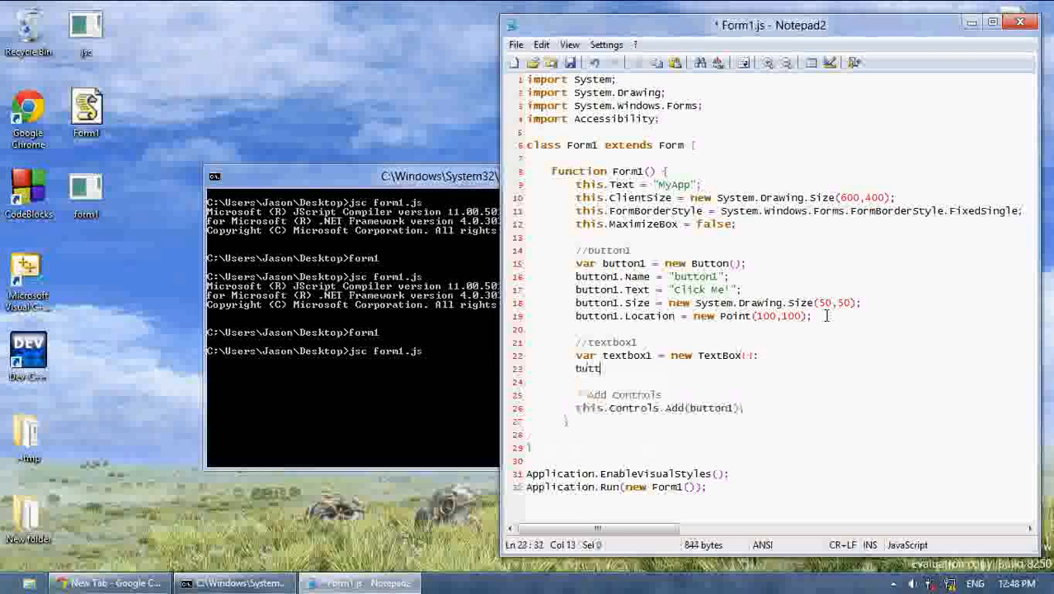
pyautogui.write('extbox1')
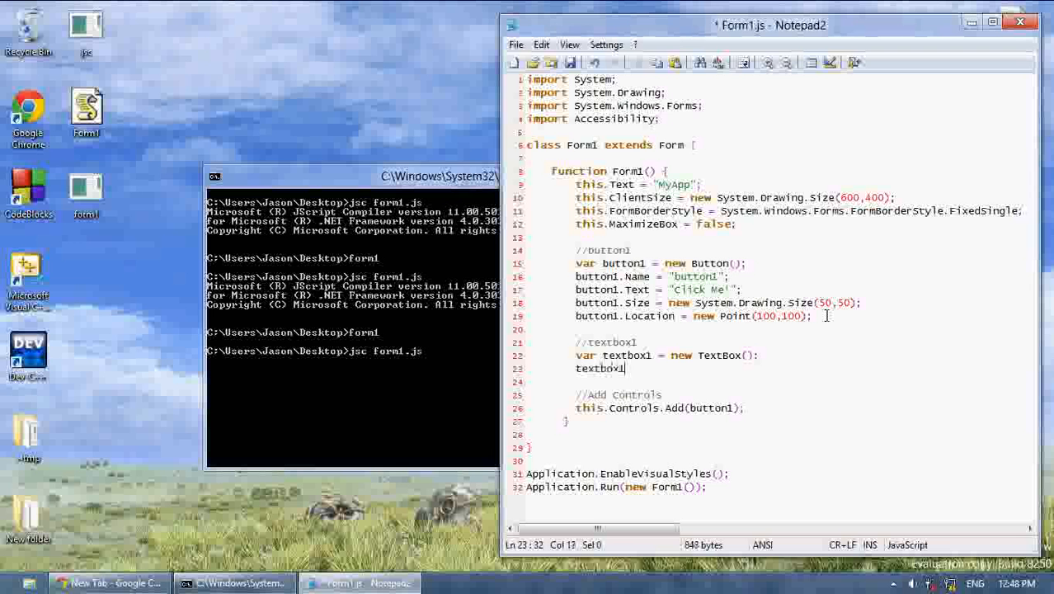
pyautogui.write('.Name = "text1')
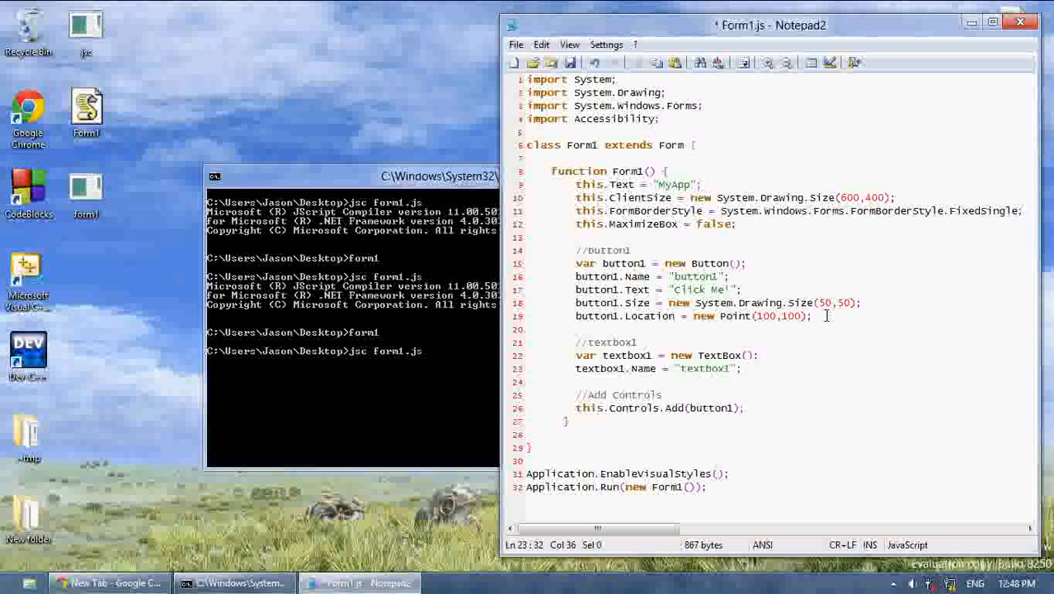
pyautogui.write('textbox1')
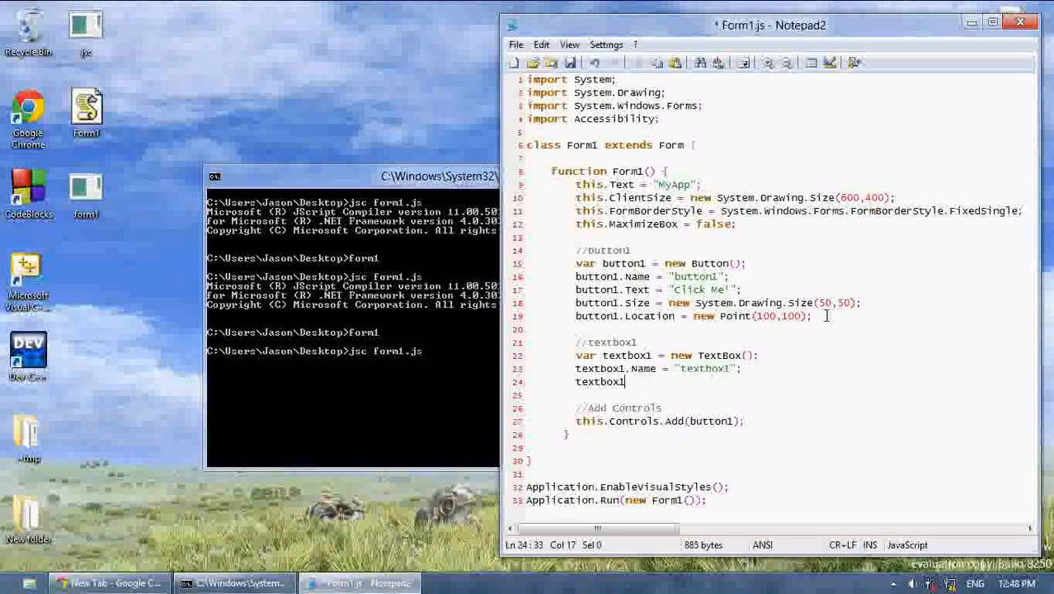
pyautogui.write('.Text = ""')
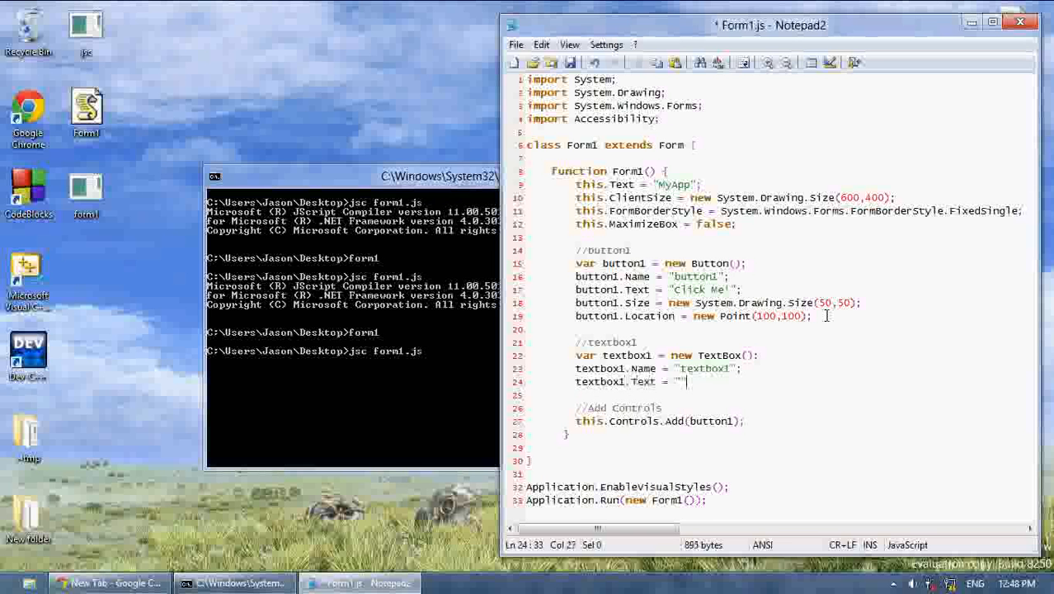
pyautogui.press('Return')
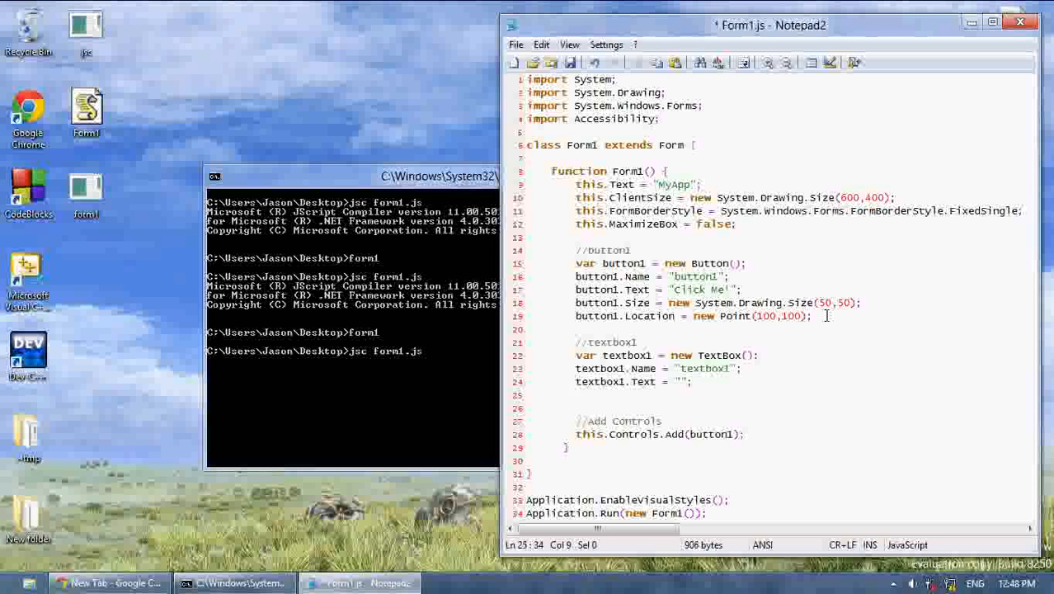
# - Give textbox1 Size 100,100 and Location 0,0, and add it to this.Controls
pyautogui.write('but')
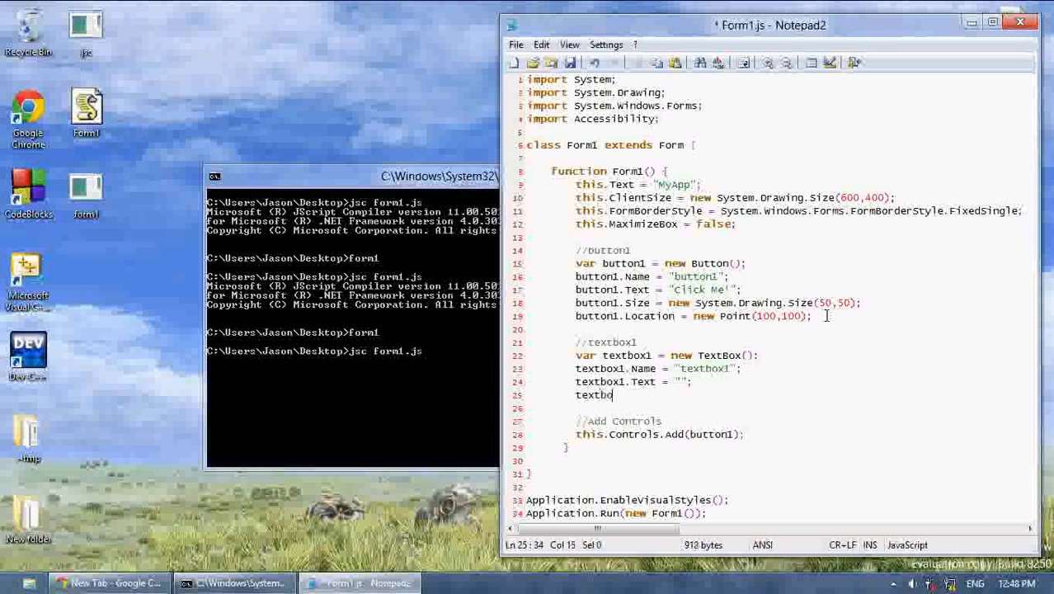
pyautogui.write('x1.Size =')
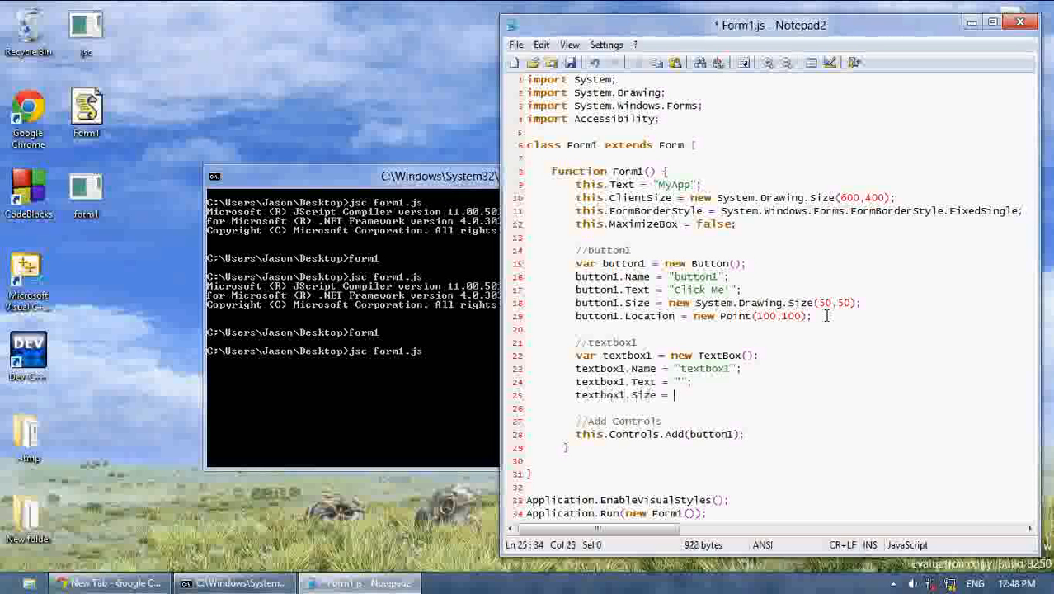
pyautogui.write('new System.')
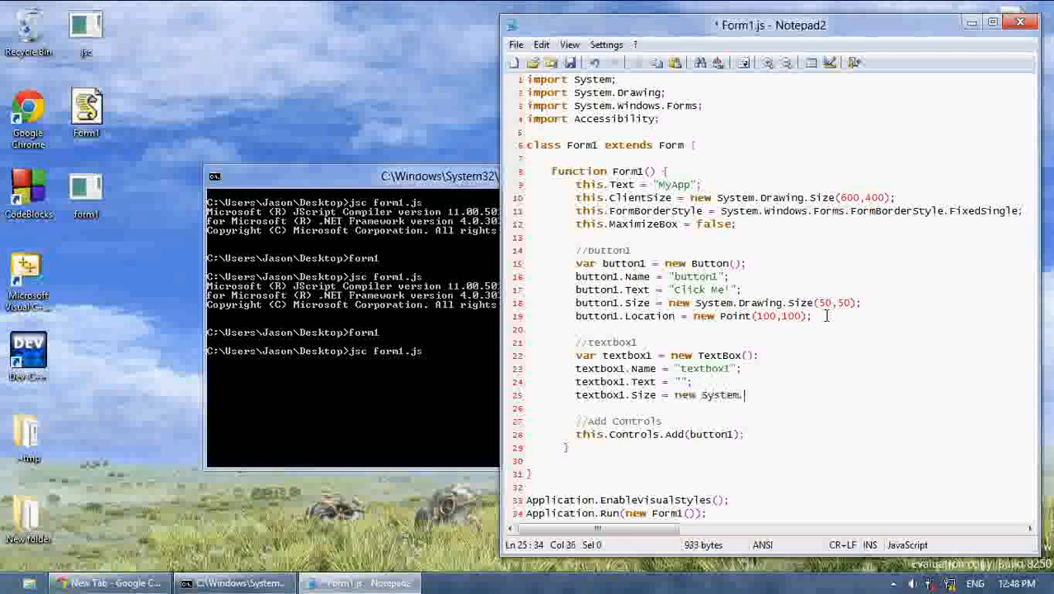
pyautogui.write('Drawing.S')
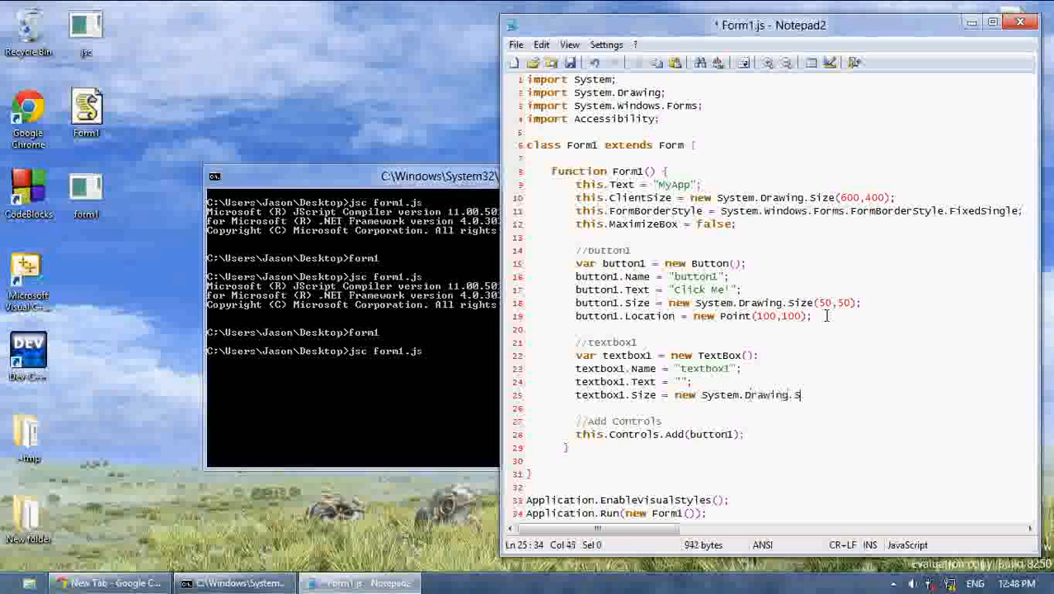
pyautogui.write('ize(100,100);')
pyautogui.write('textbox1.Location = new')
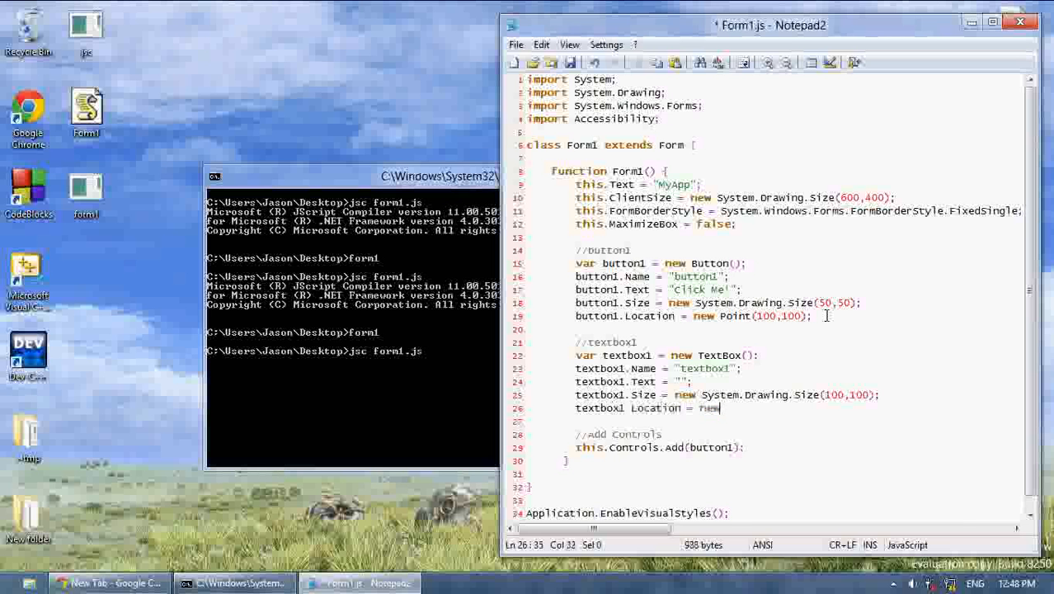
pyautogui.write('Point(0,0);')
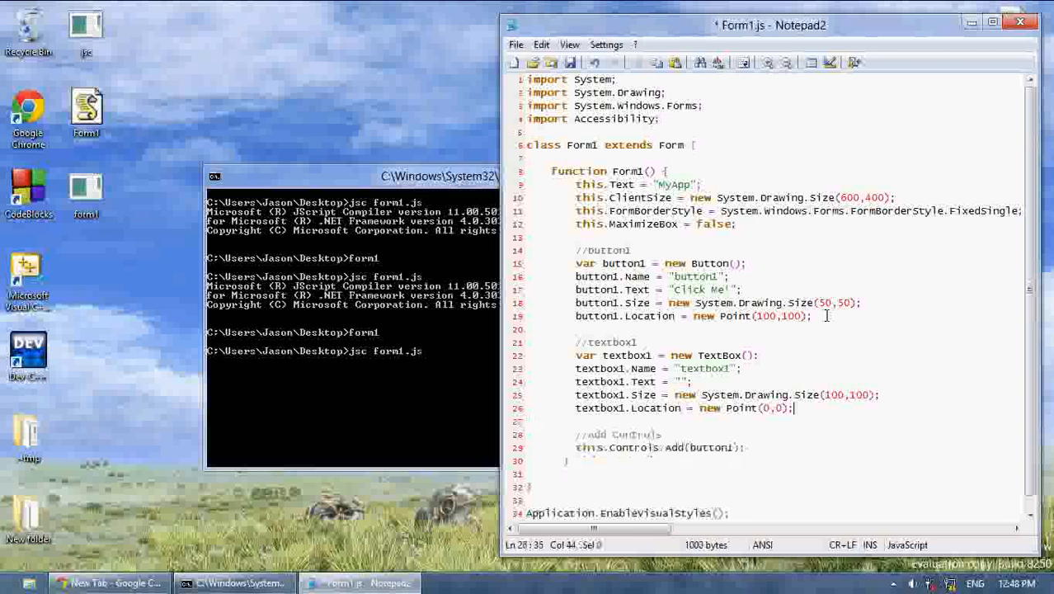
pyautogui.write('this.c')
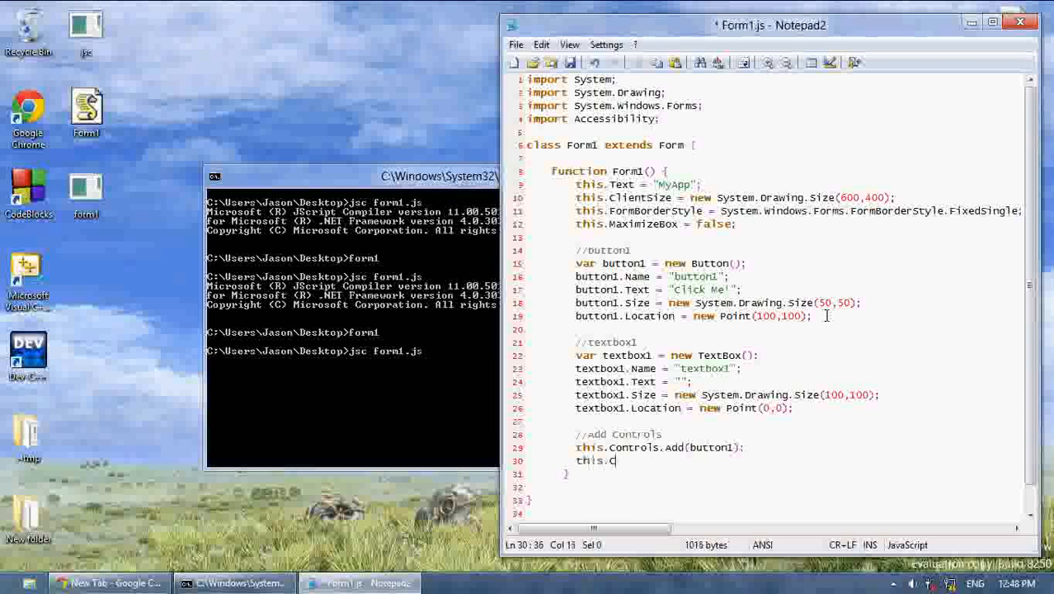
pyautogui.write('ontrols.Add(tex')
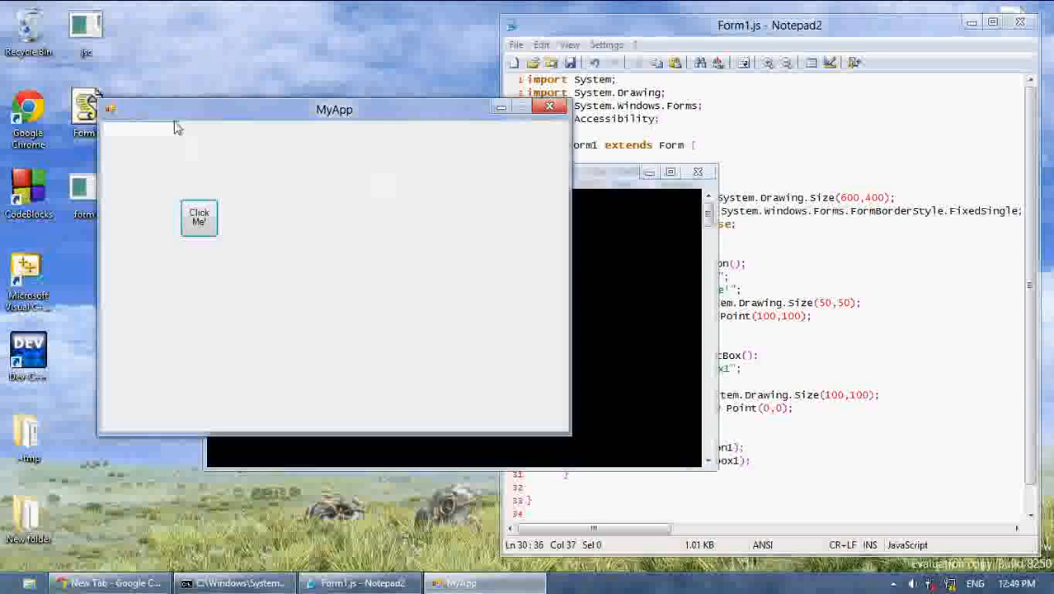
# - Type 'asd' into MyApp's text box, then close the form
pyautogui.write('asdfjaksdfjaafasd')
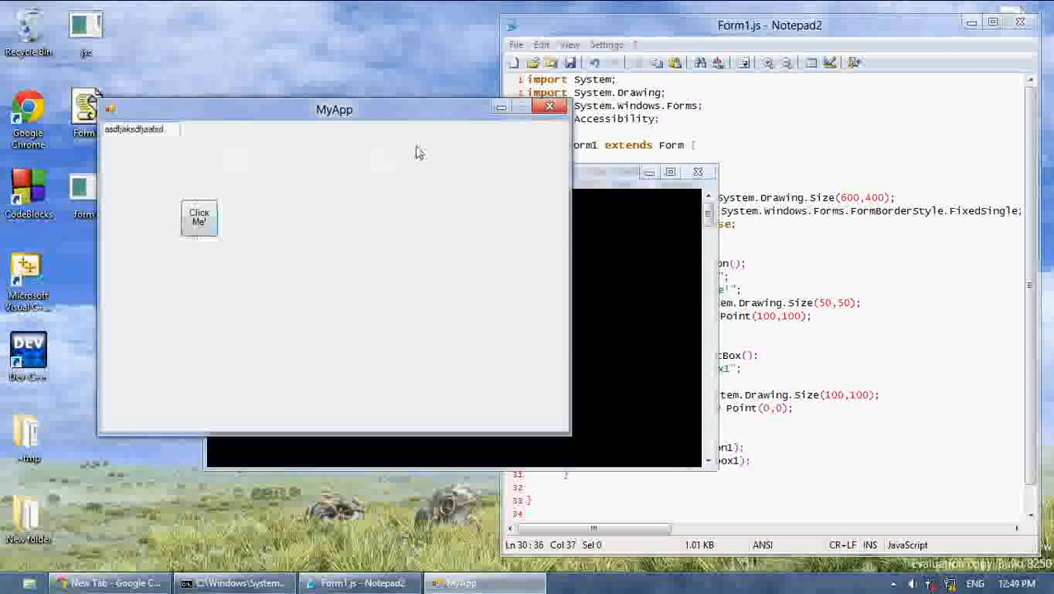
pyautogui.click(548, 105)
pyautogui.write('button1.add')
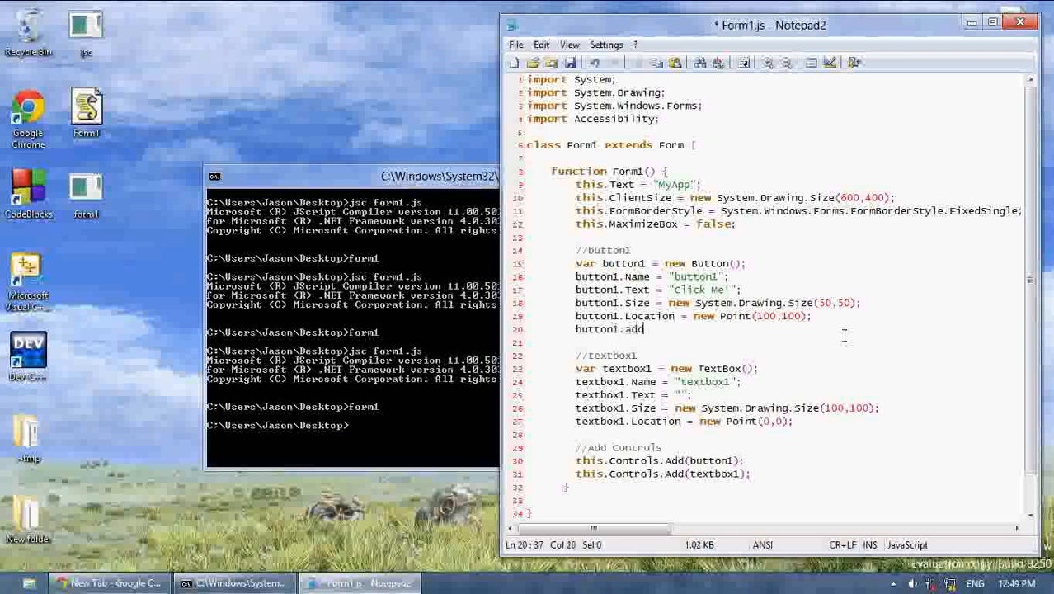
# - Wire the button with button1.add_Click(button_Click);
pyautogui.write('_')
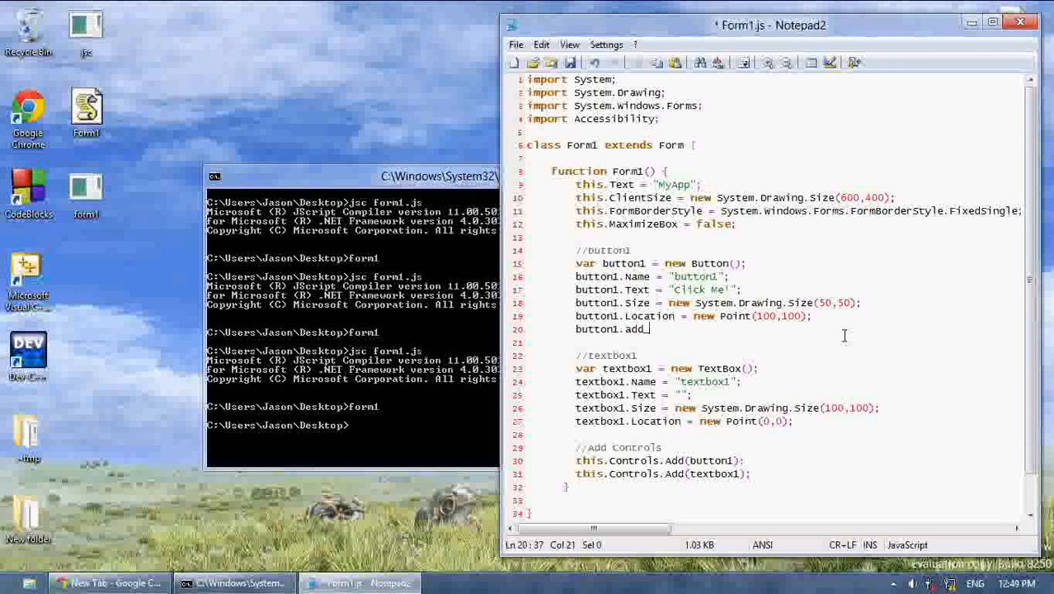
pyautogui.write('Cli')
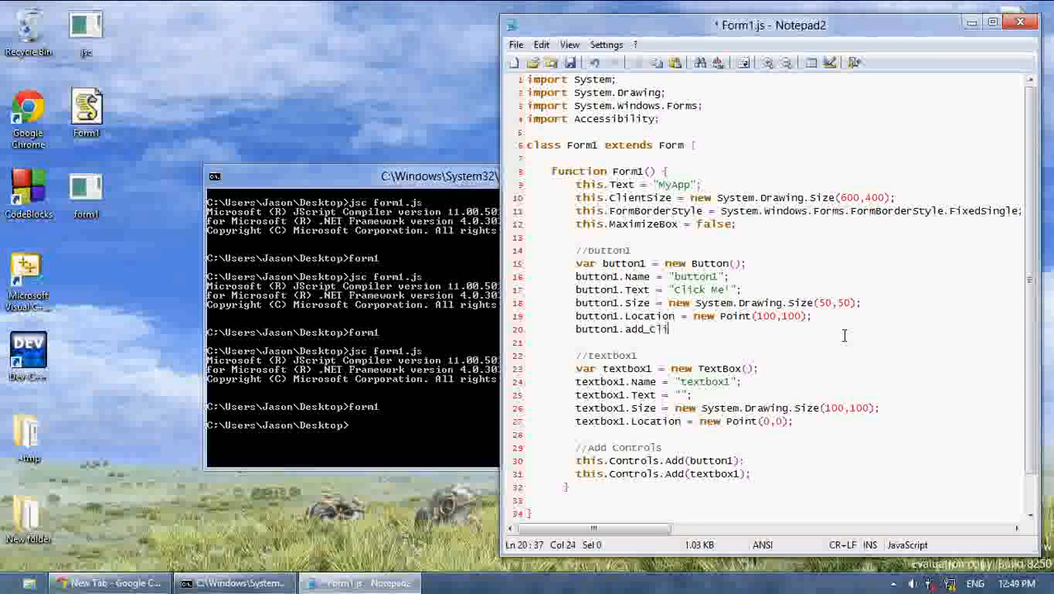
pyautogui.write('ck')
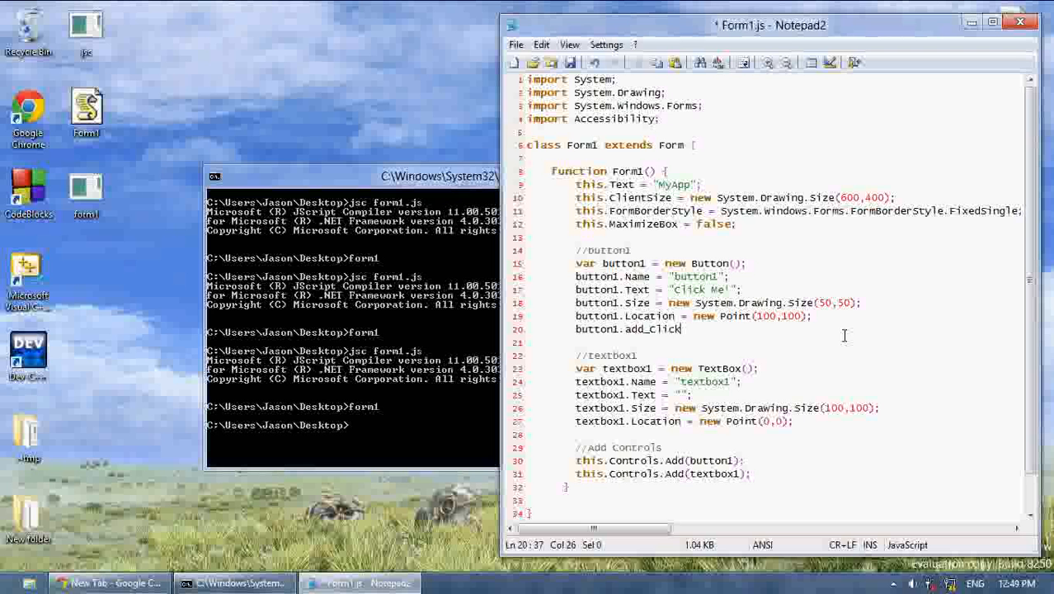
pyautogui.write('();')
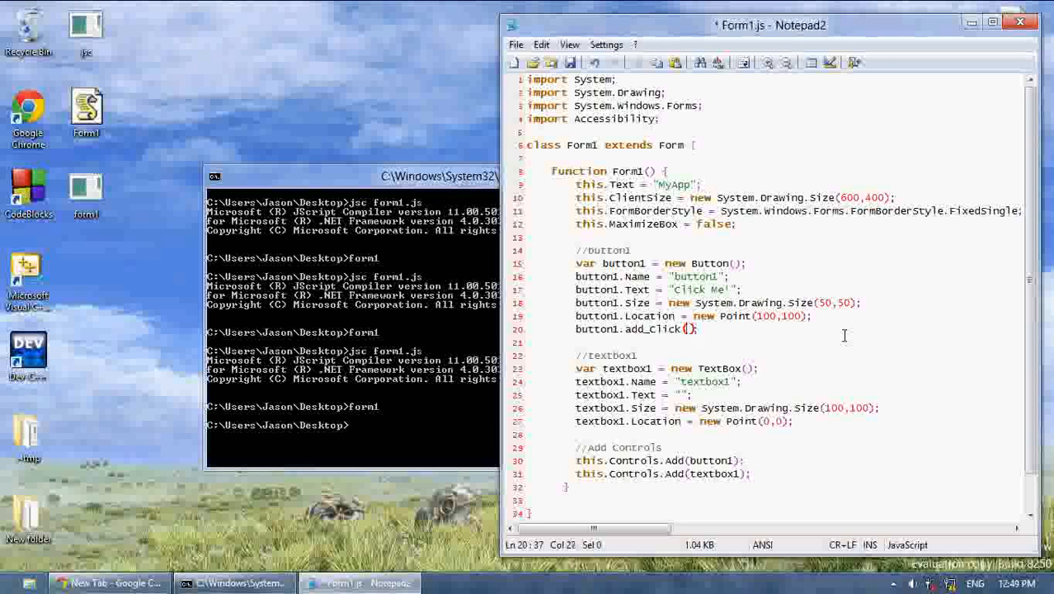
pyautogui.write('button_c')
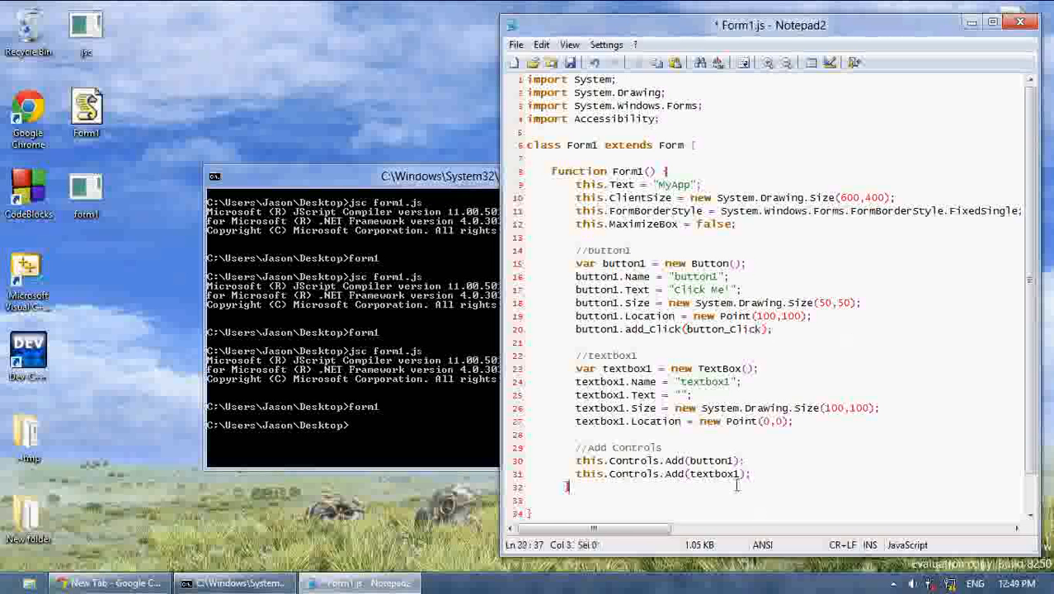
# - Write an empty function button_Click(sender : Object, e : EventArgs)
pyautogui.write('function button_Cli')
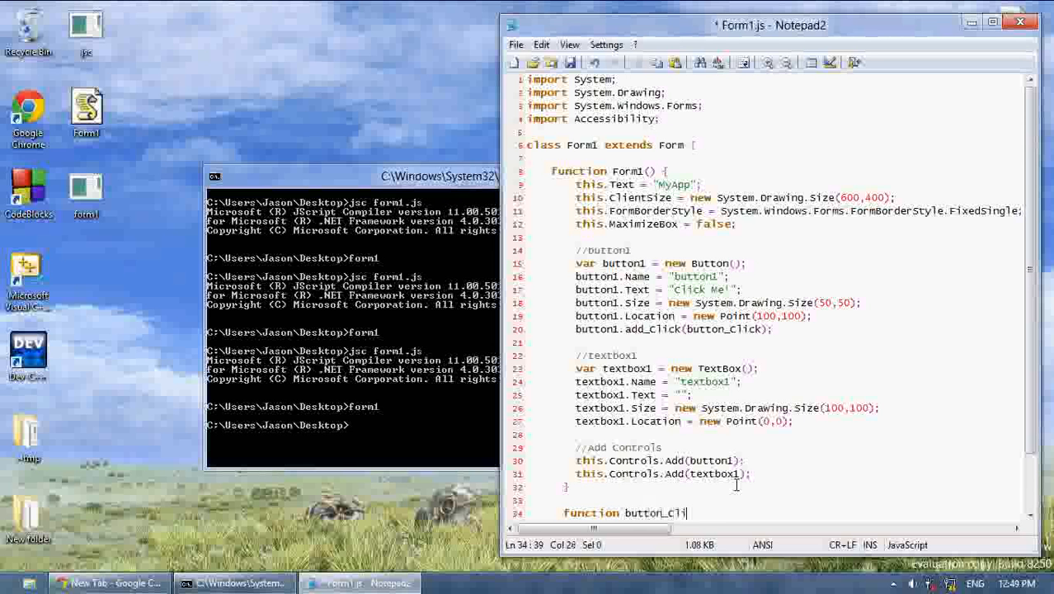
pyautogui.write('ck() {')
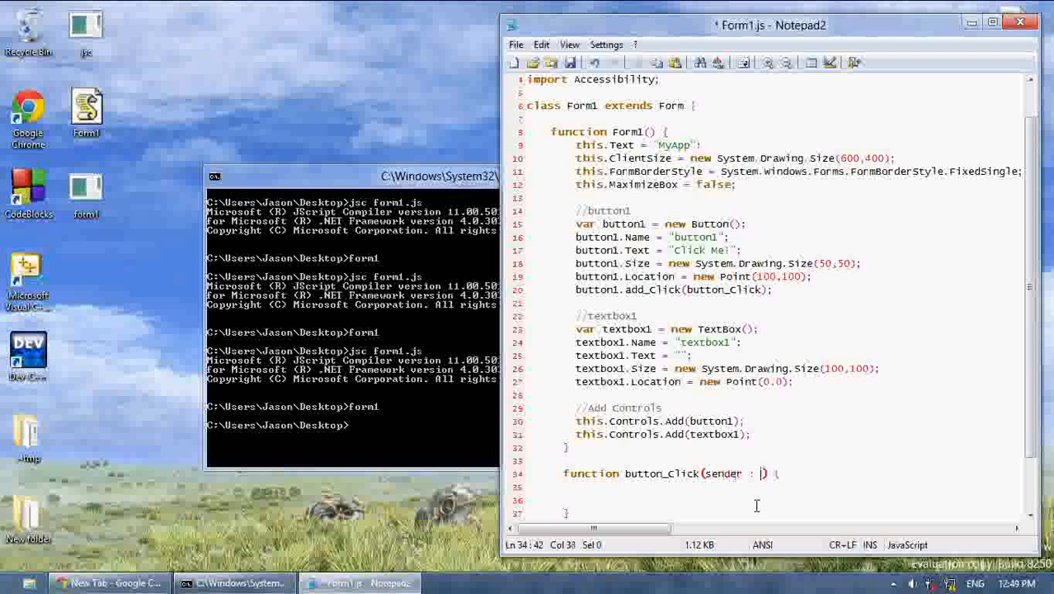
pyautogui.write('ob')
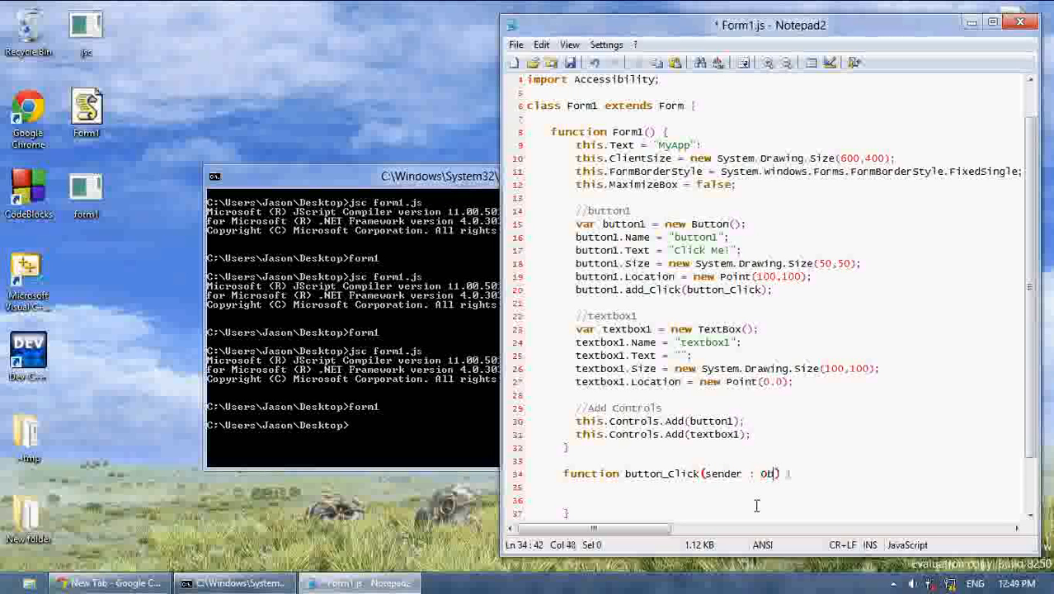
pyautogui.write('ject')
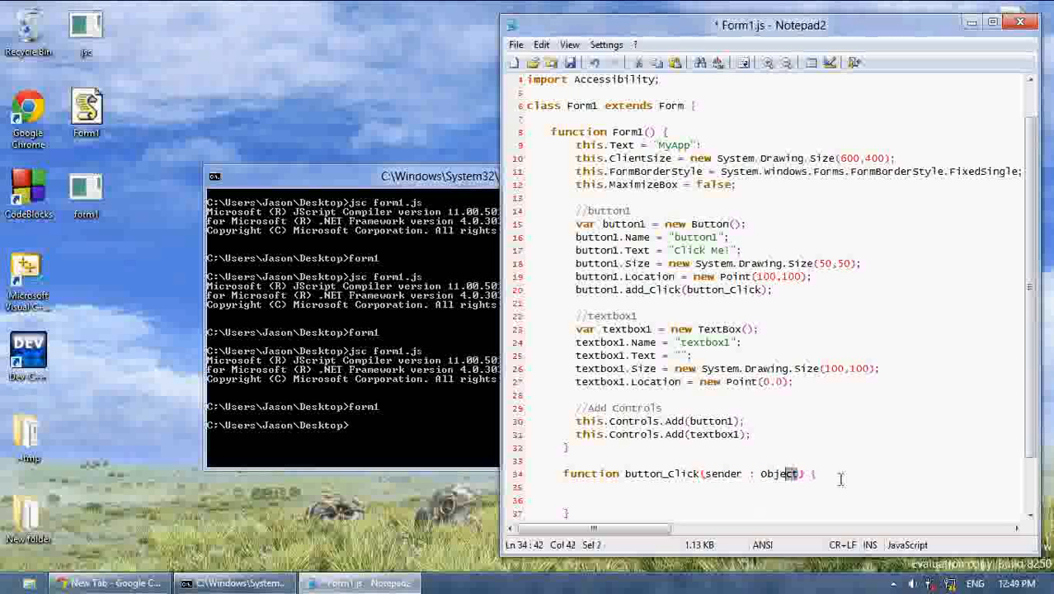
pyautogui.doubleClick(779, 472)
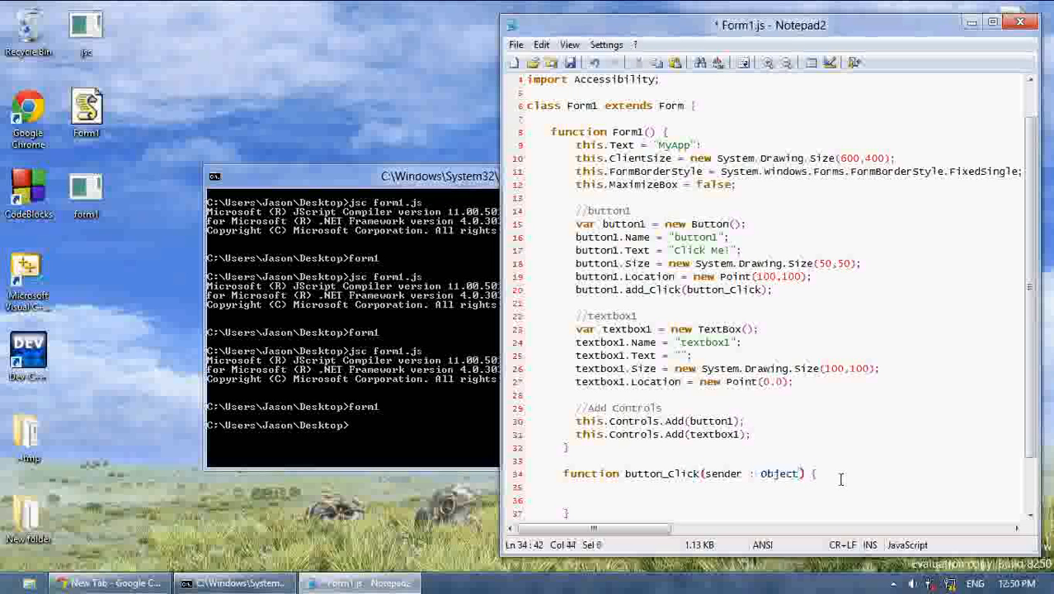
pyautogui.write(', e : EventArgs')
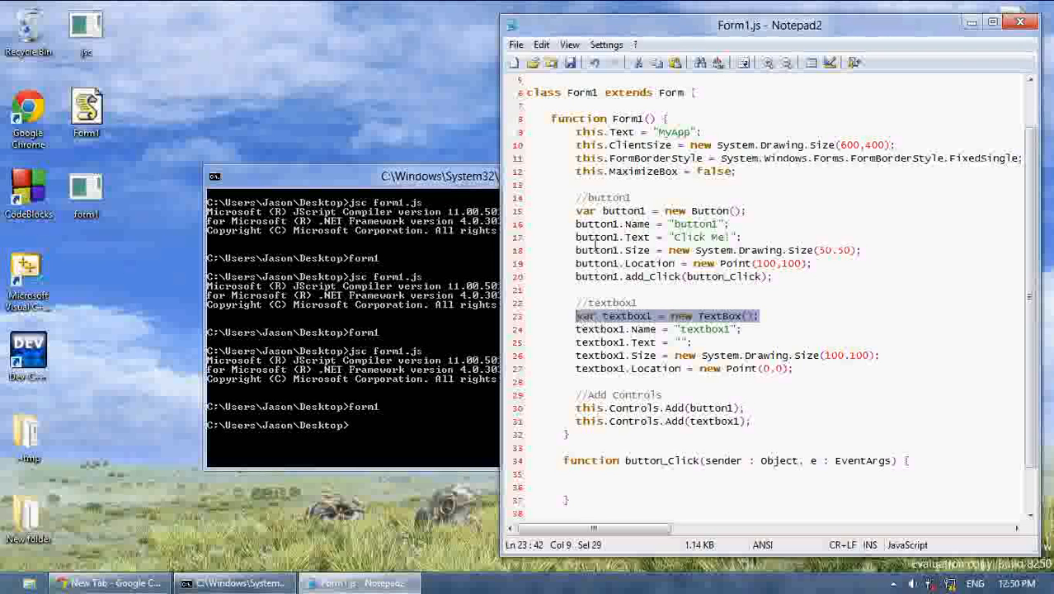
# - Declare var button1; and var textbox1; under a //Global Declarations comment atop the class
pyautogui.click(603, 210)
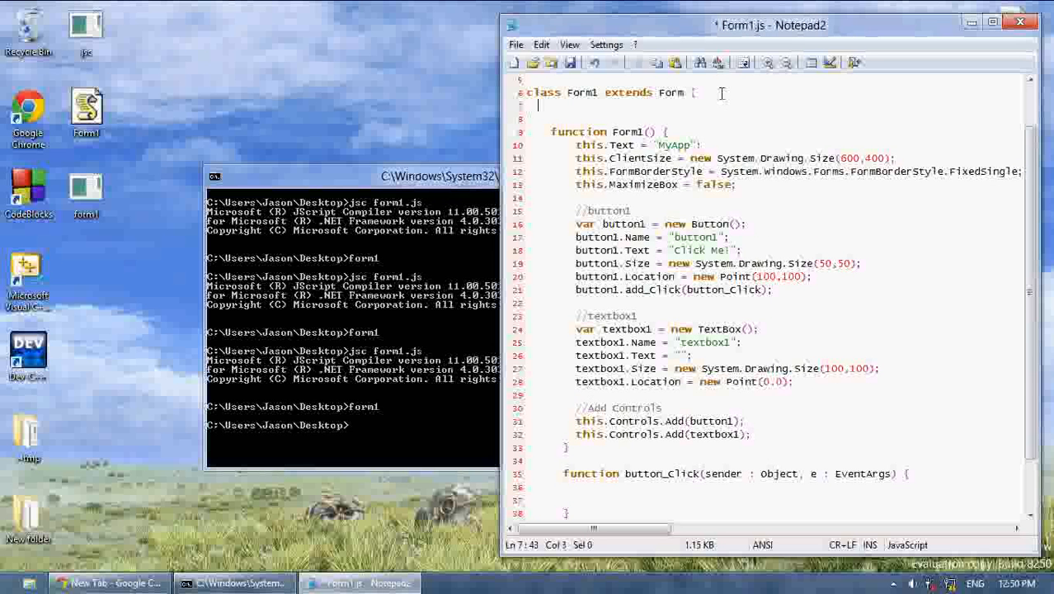
pyautogui.write('//GLOBAL')
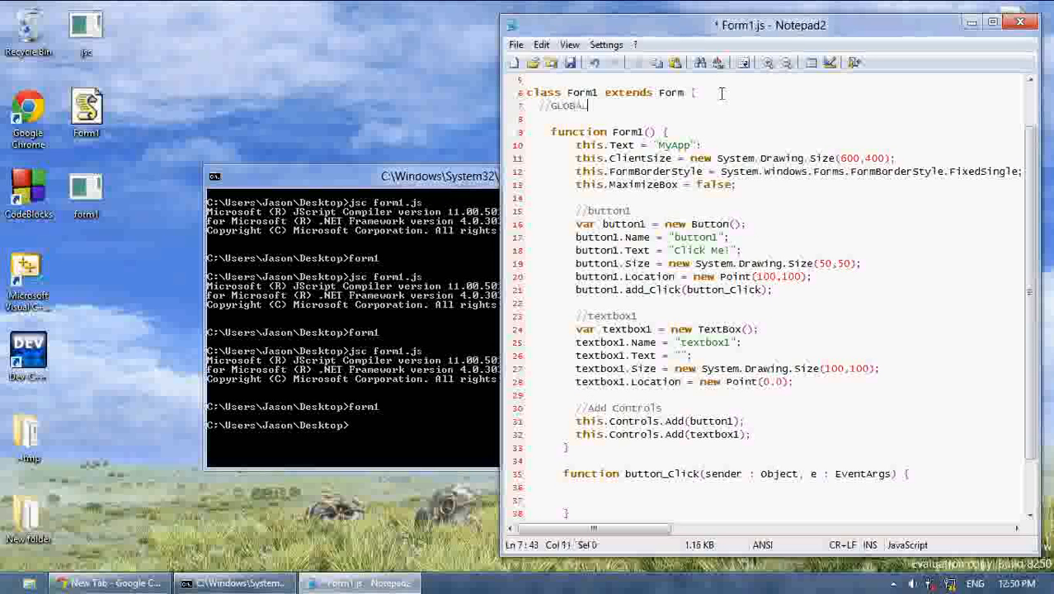
pyautogui.write('DECLAR')
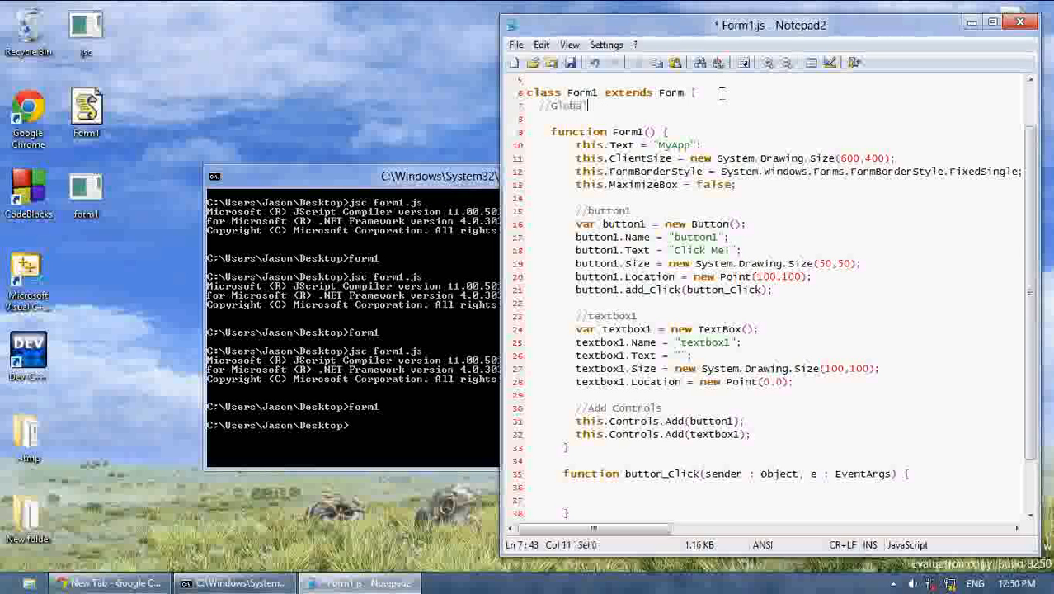
pyautogui.write('Declarations')
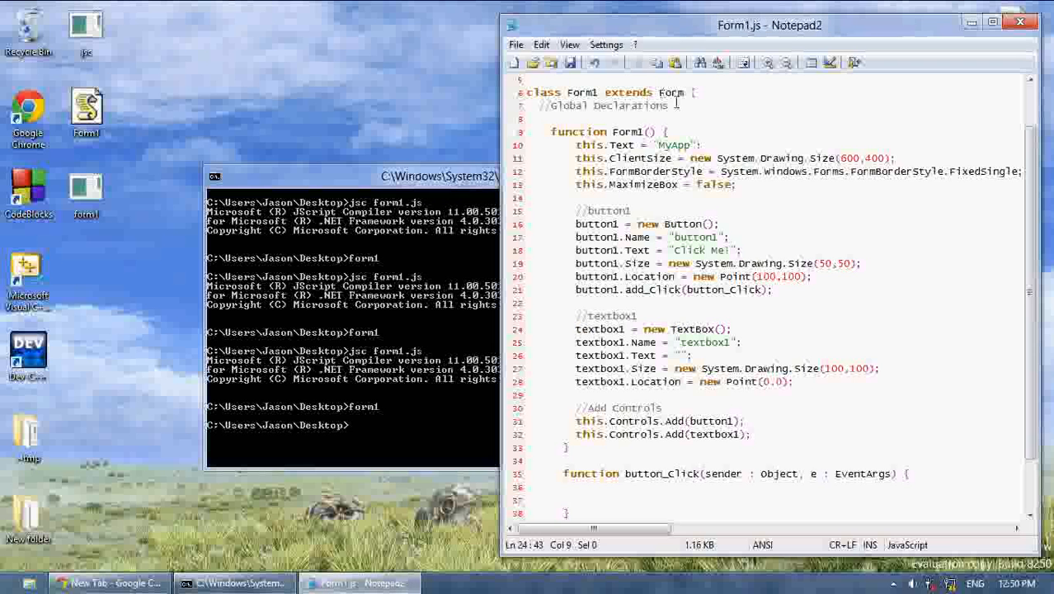
pyautogui.write('var')
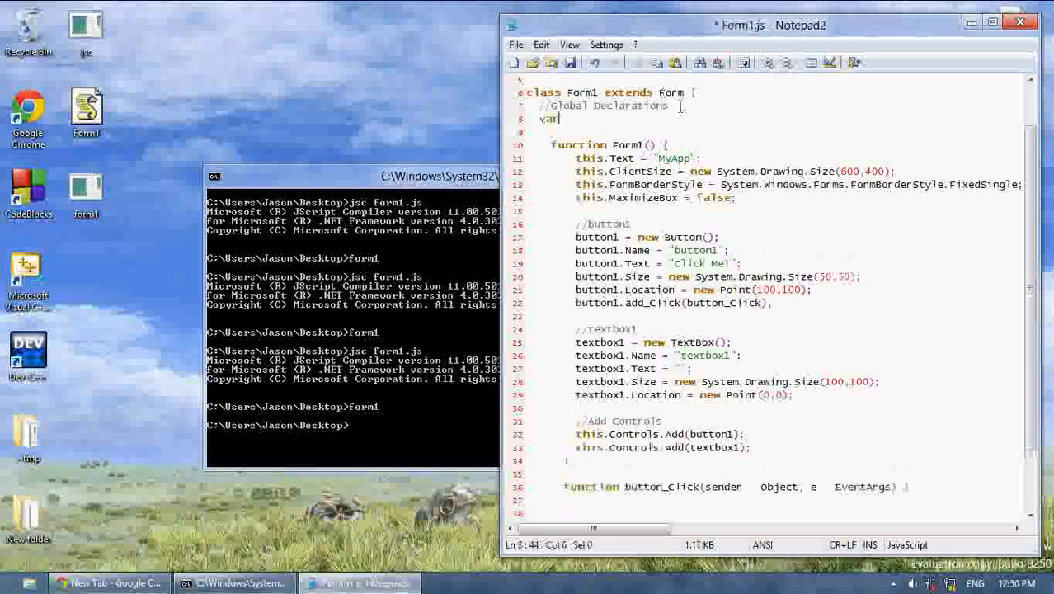
pyautogui.write('button1;')
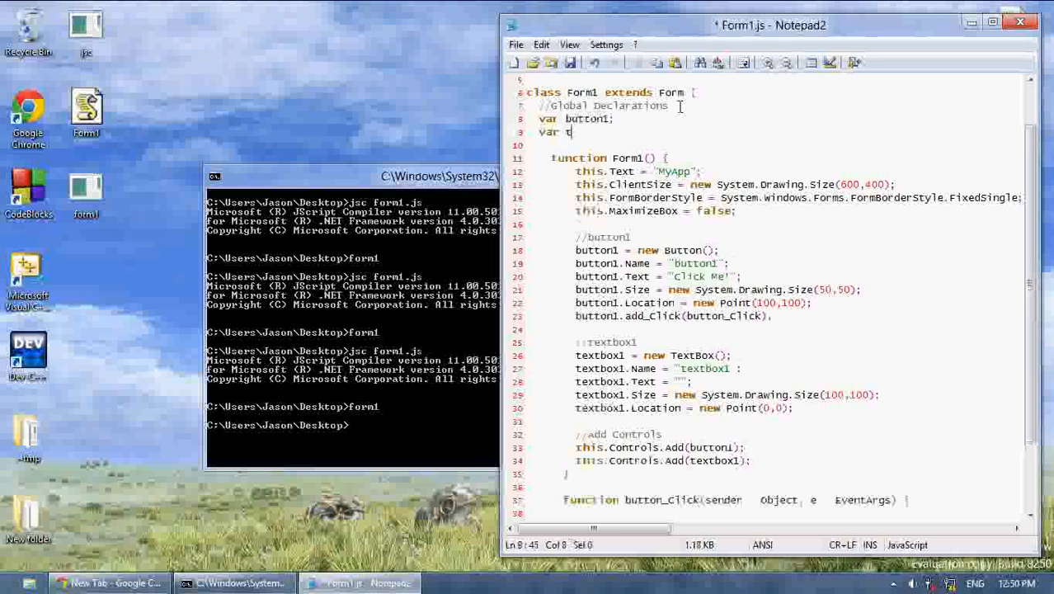
pyautogui.write('extbox1;')
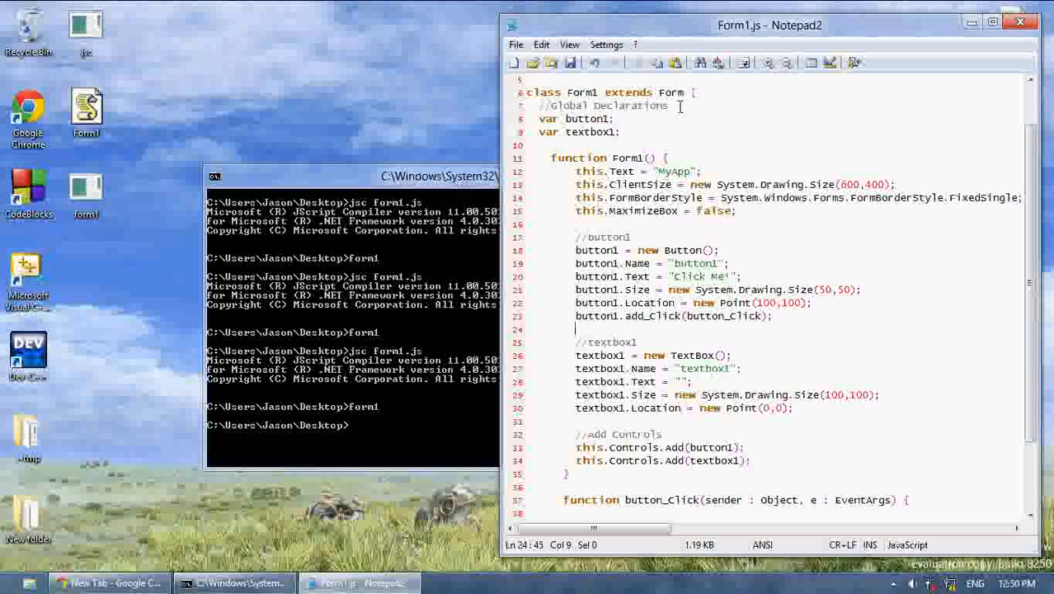
pyautogui.scroll(3)
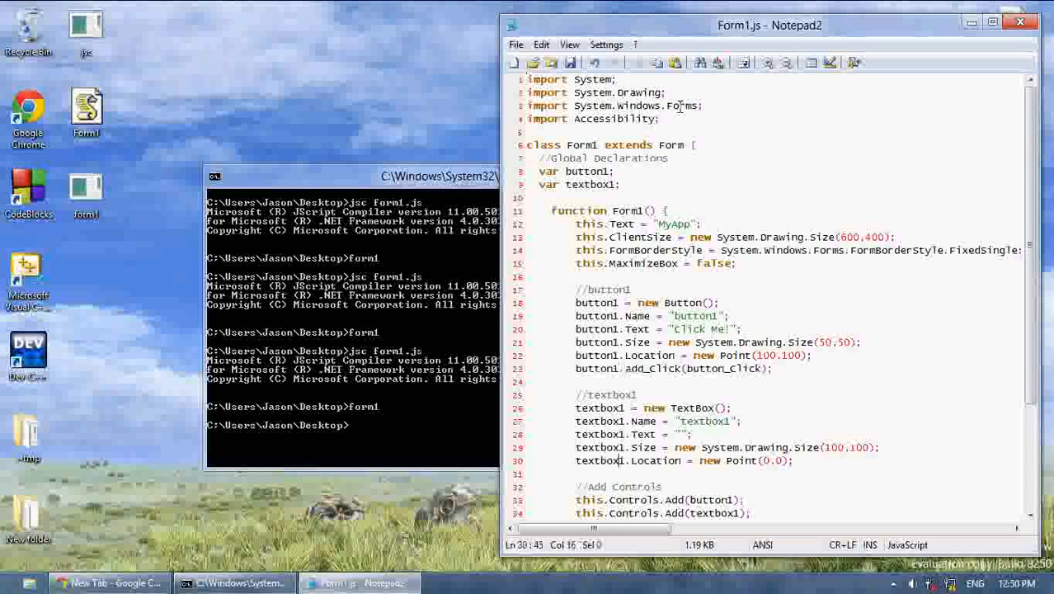
pyautogui.scroll(-3)
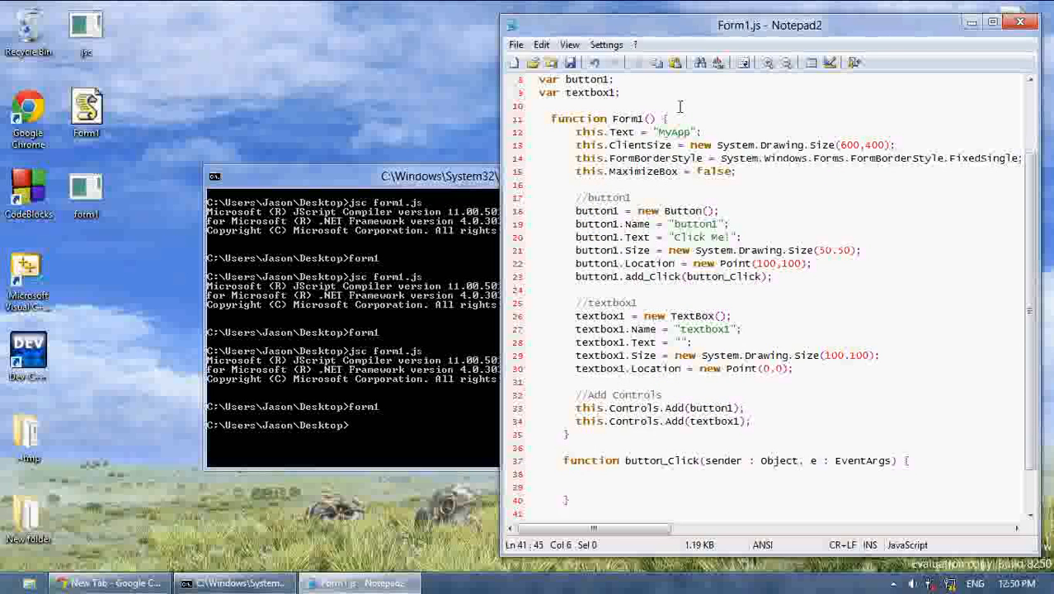
pyautogui.scroll(-3)
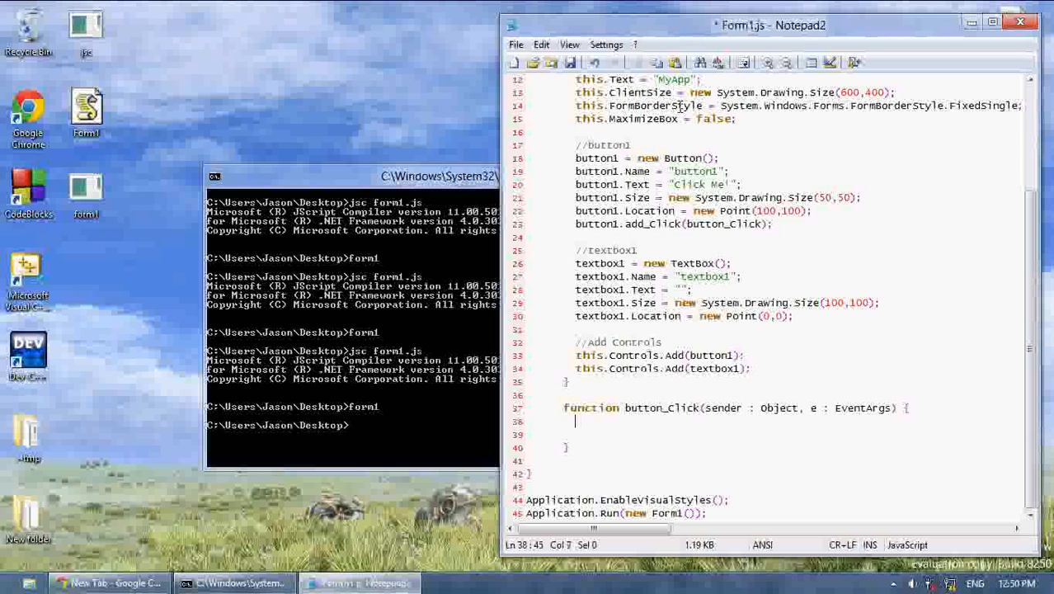
# - Type MessageBox.Show(textbox1.Text); inside the button_Click handler
pyautogui.write('Messa')
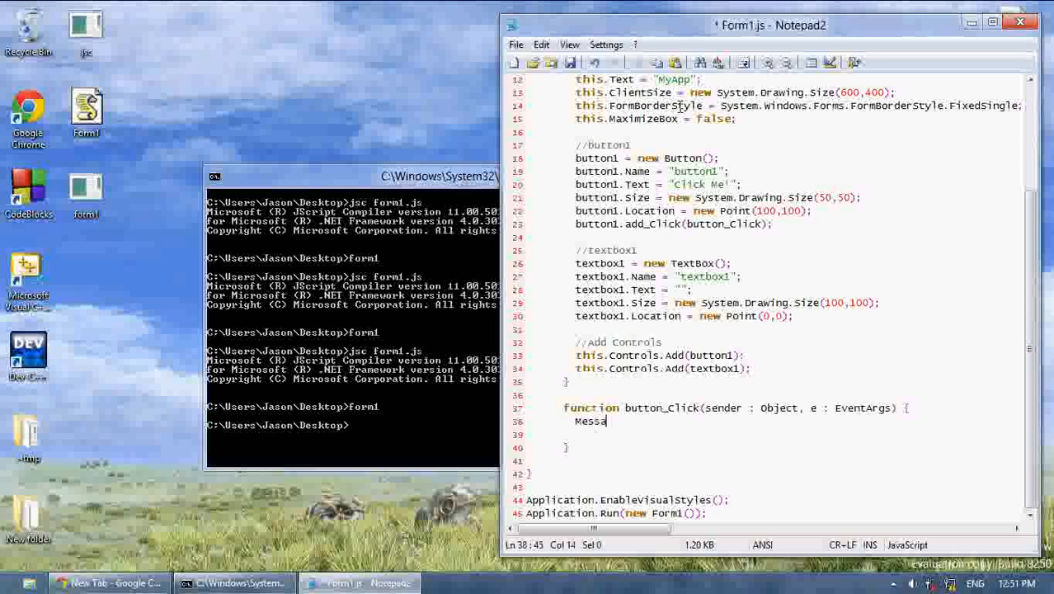
pyautogui.write('gebox.Show')
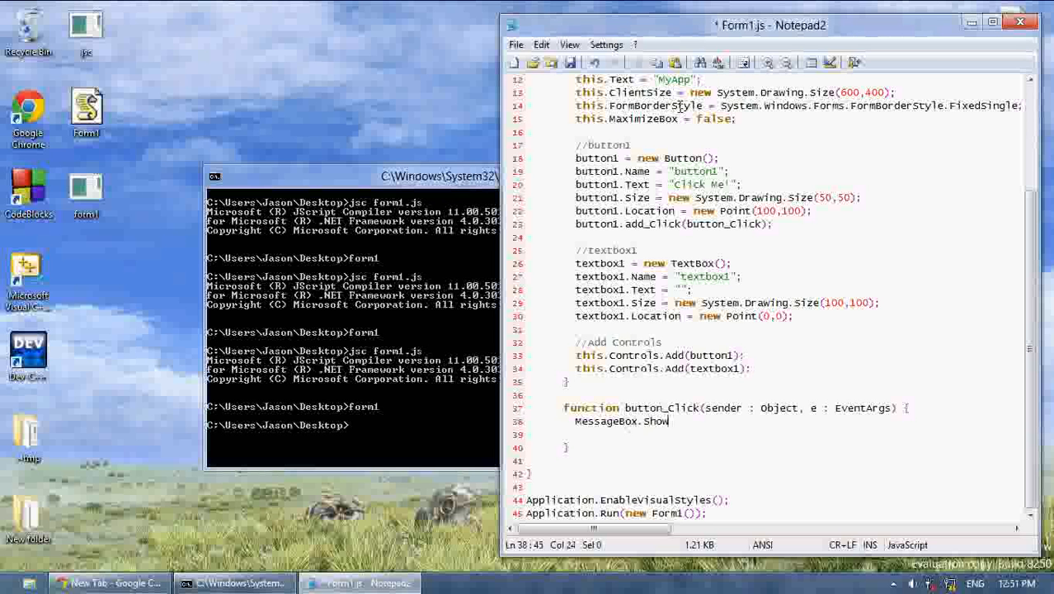
pyautogui.write('(textbox1.Te')
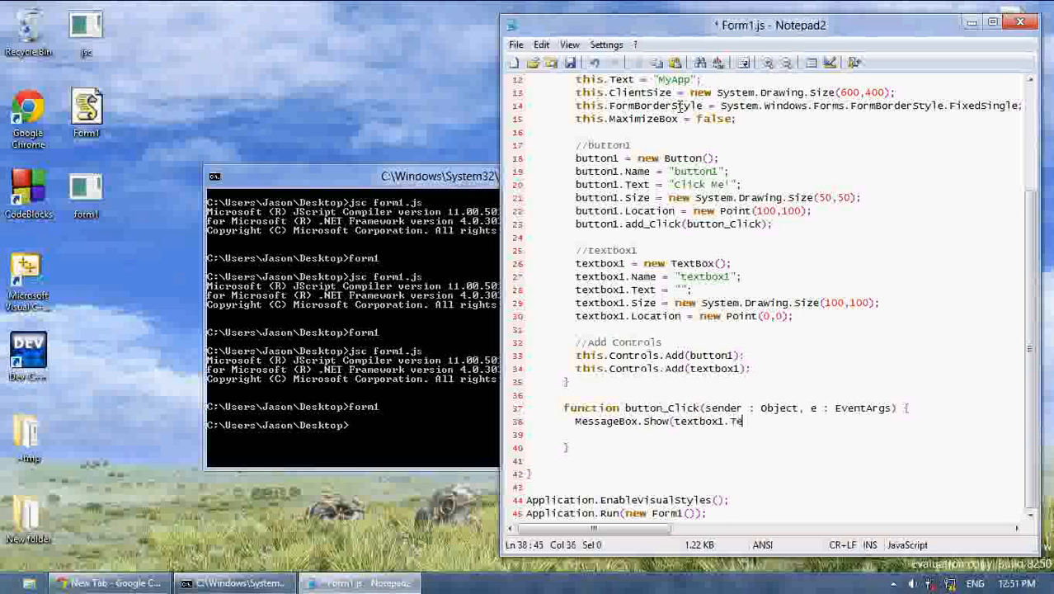
pyautogui.write('xt);')
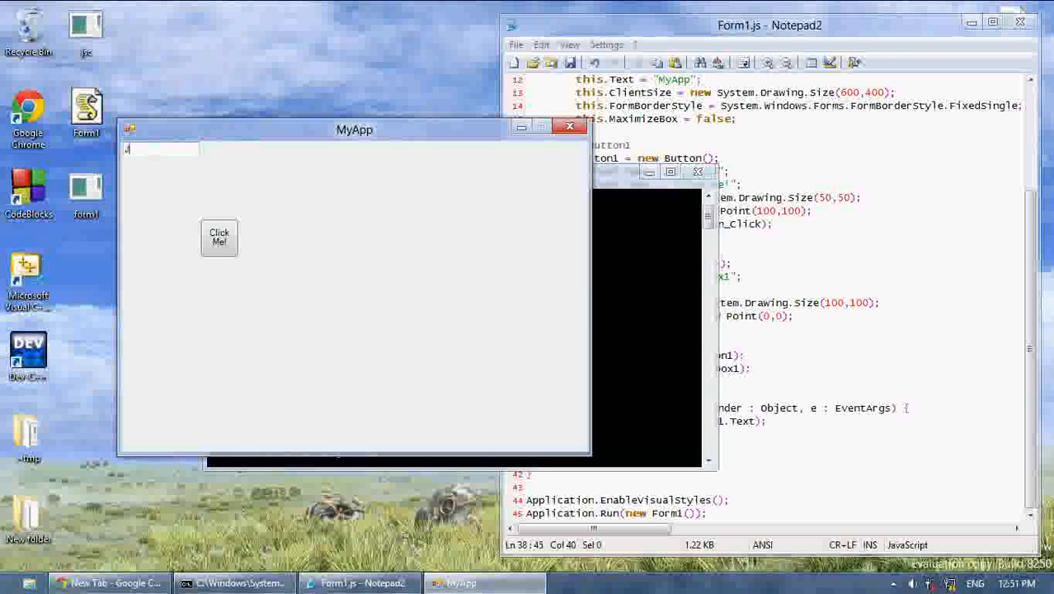
# - Show 'Hello, World!' and then 'What's up?' from the textbox via Click Me messages
pyautogui.write('Hello, Wor')
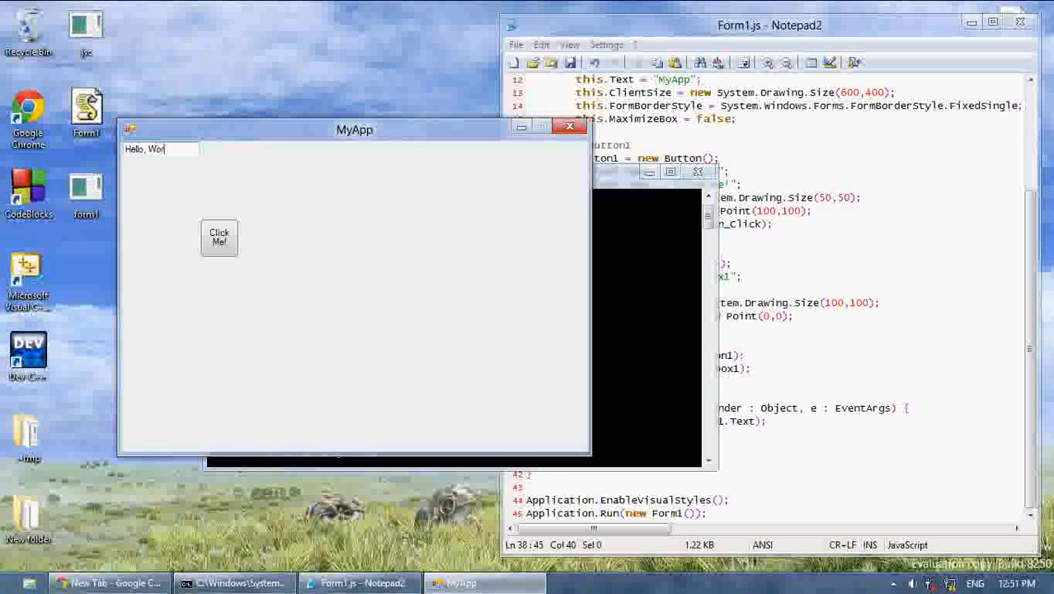
pyautogui.click(220, 237)
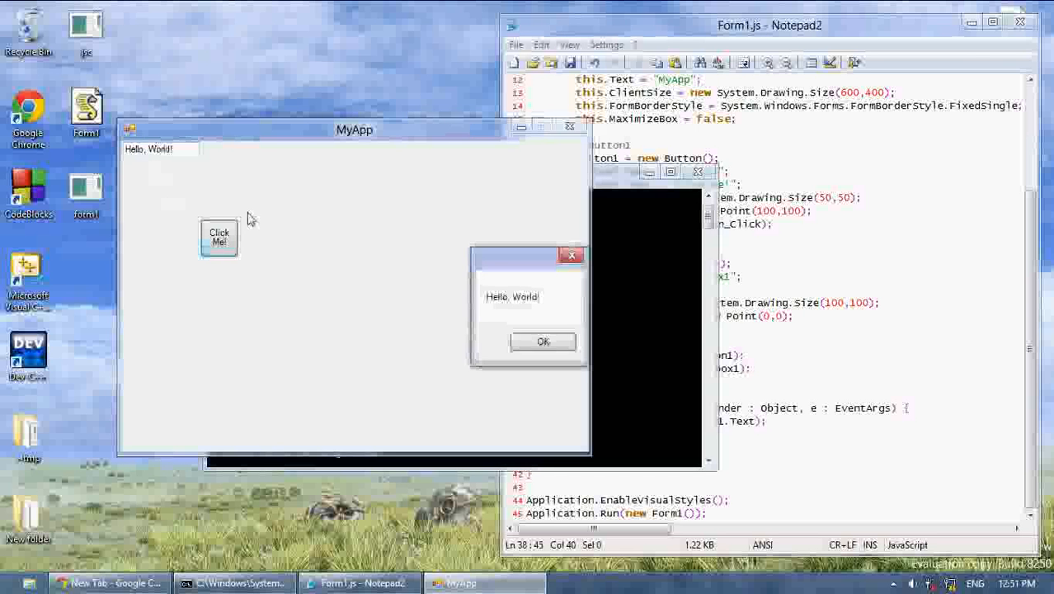
pyautogui.click(543, 341)
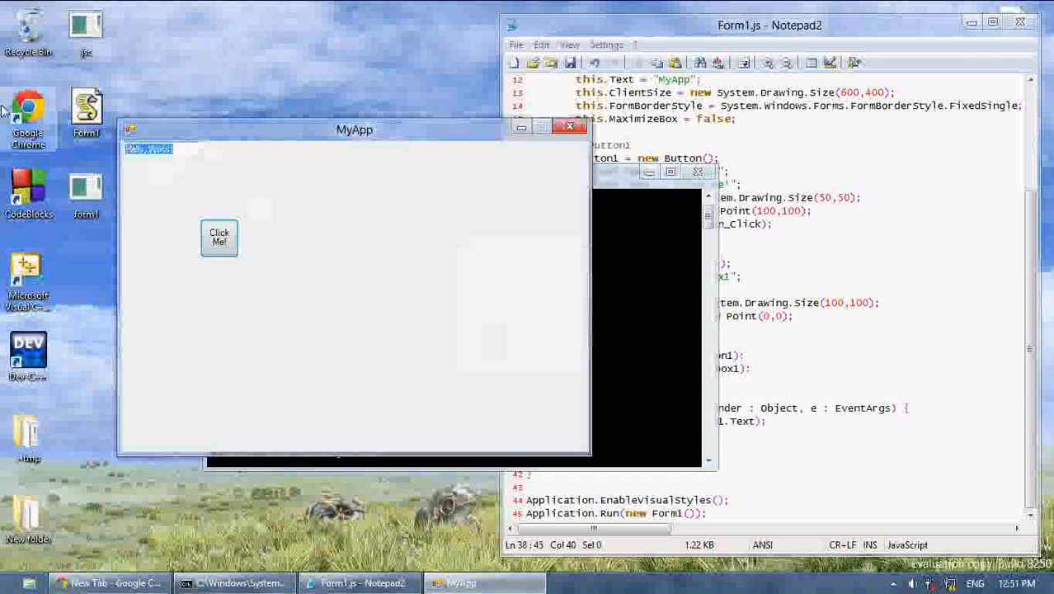
pyautogui.write("What's up?")
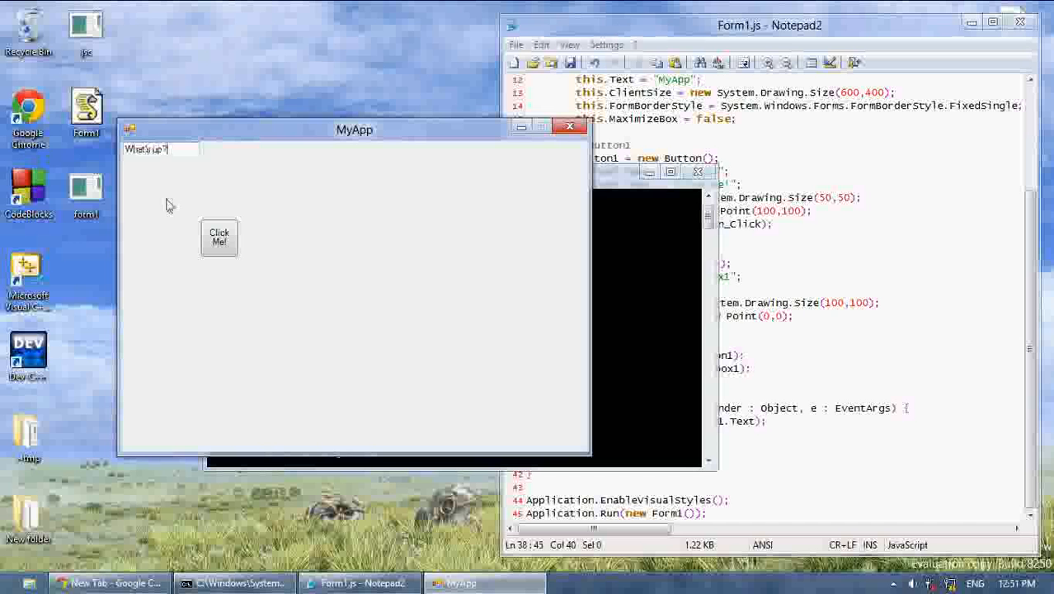
pyautogui.click(220, 238)
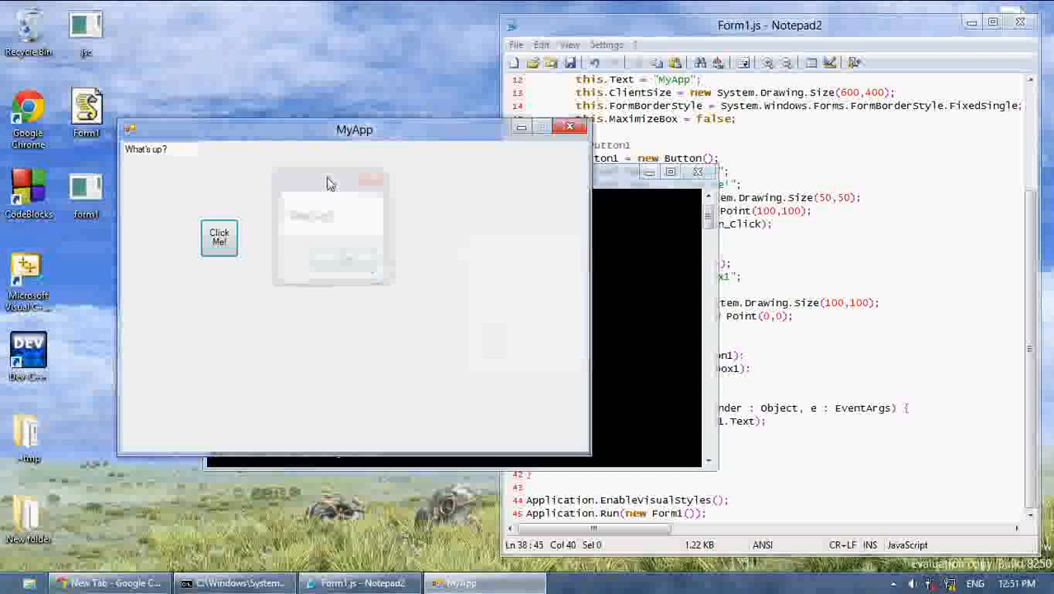
pyautogui.click(219, 238)
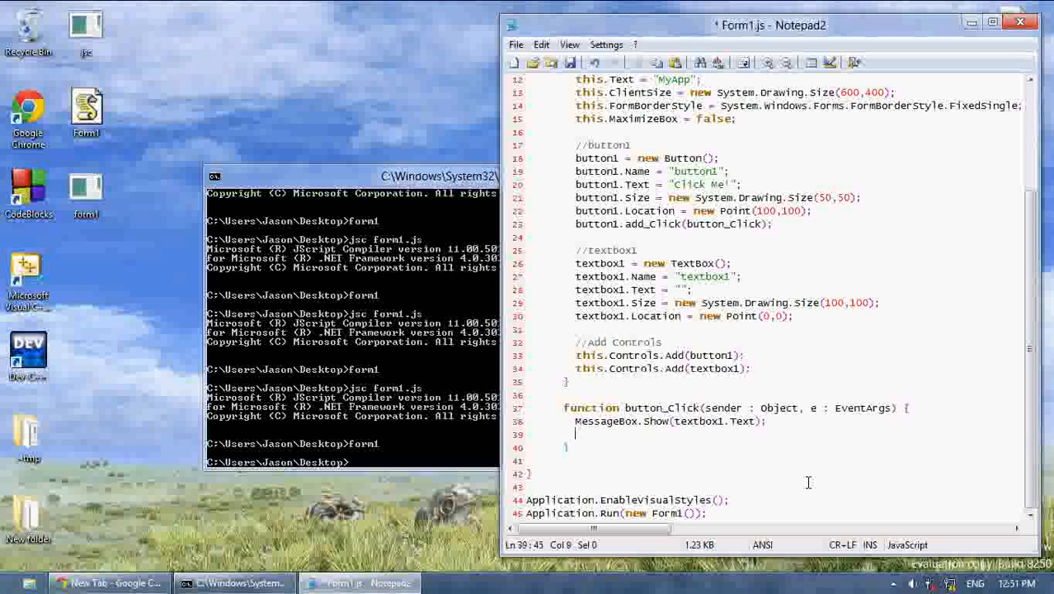
# - Add textbox1.Multiline = true; after the textbox1 Location line
pyautogui.click(577, 329)
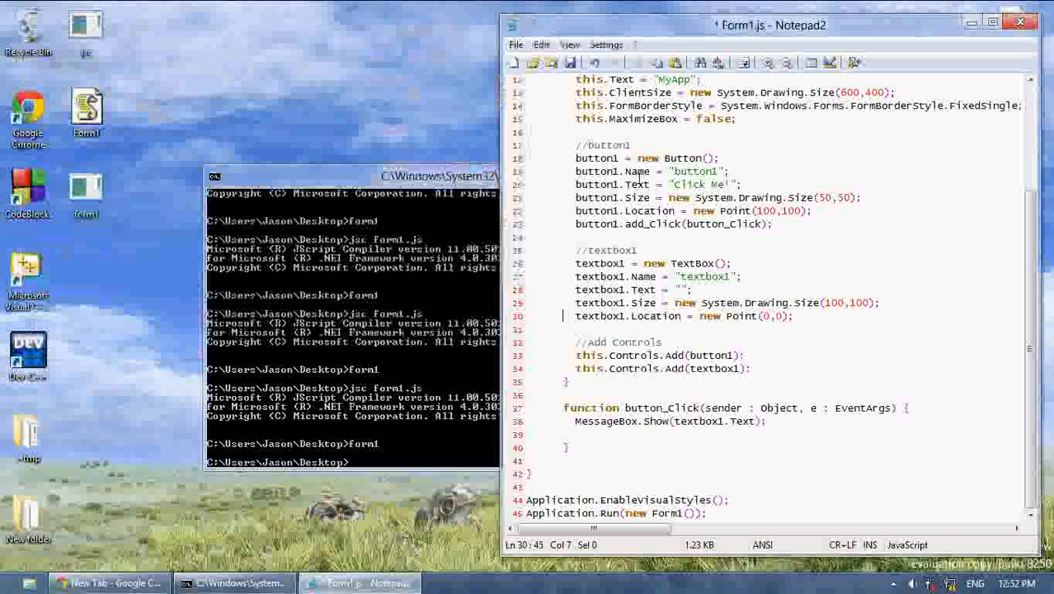
pyautogui.click(830, 327)
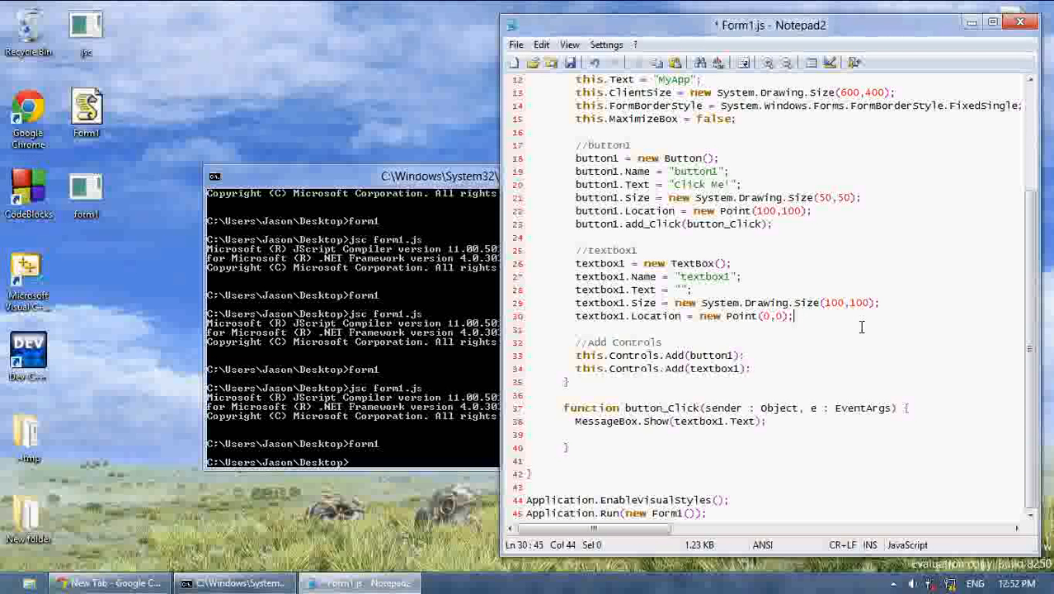
pyautogui.write('textbox1.Multi')
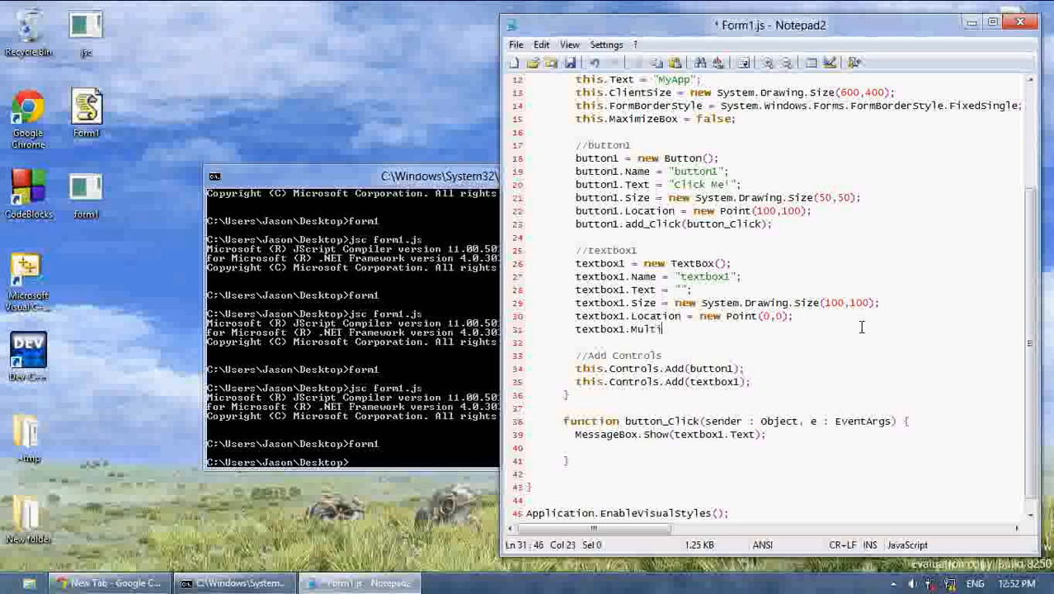
pyautogui.write('line = true;')
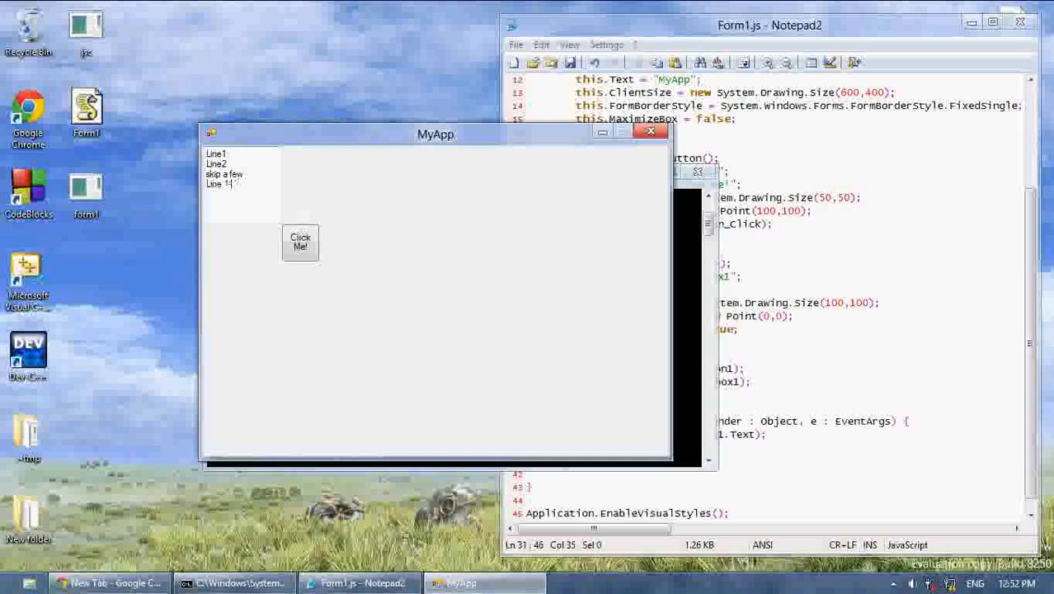
# - Press Click Me to echo the typed lines, then dismiss the message
pyautogui.click(300, 242)
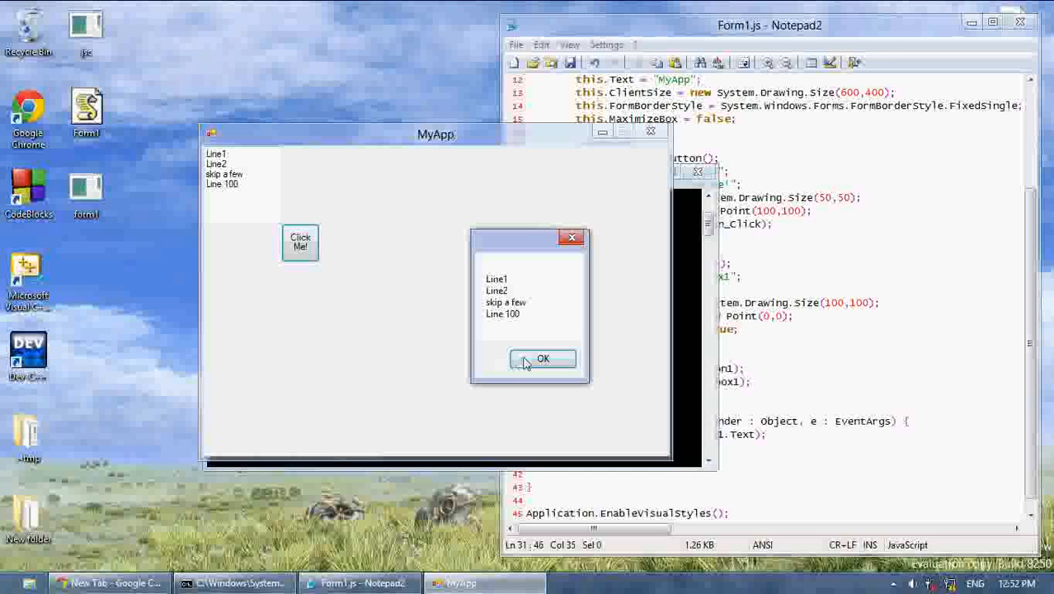
pyautogui.click(542, 358)
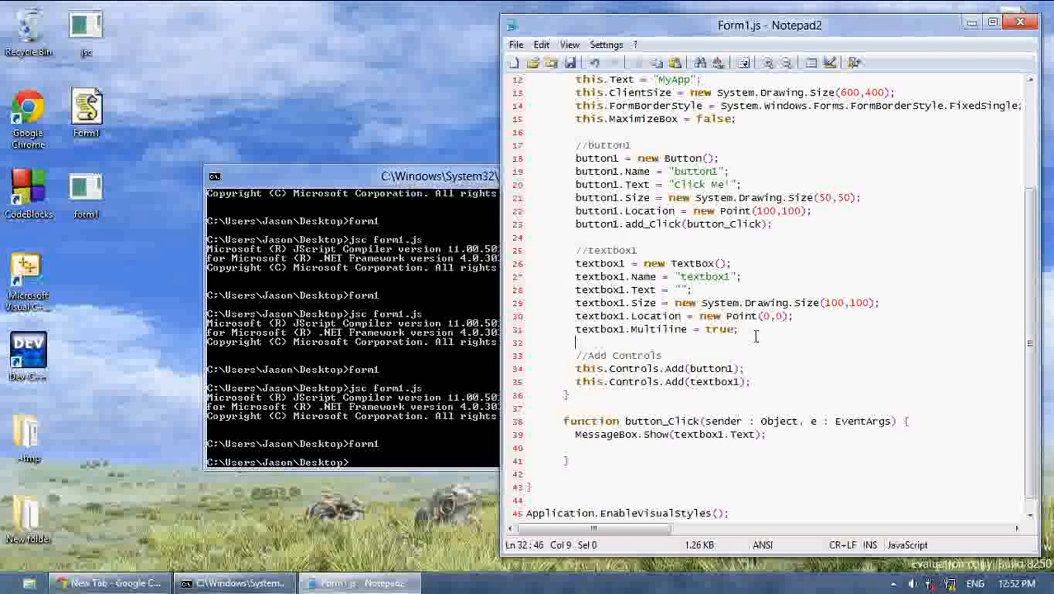
# - Type 'textbox1.ScrollBars = ScrollBars.Vertical;' below the Multiline line in Form1.js
pyautogui.write('textbox1.Scro')
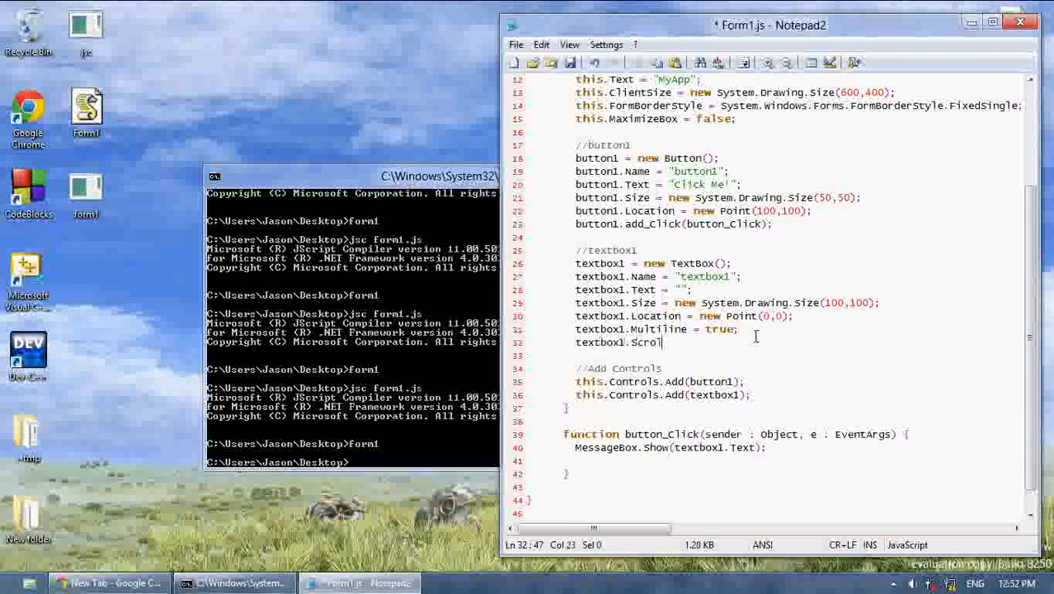
pyautogui.write('lBars = ScrollBars.Vertical')
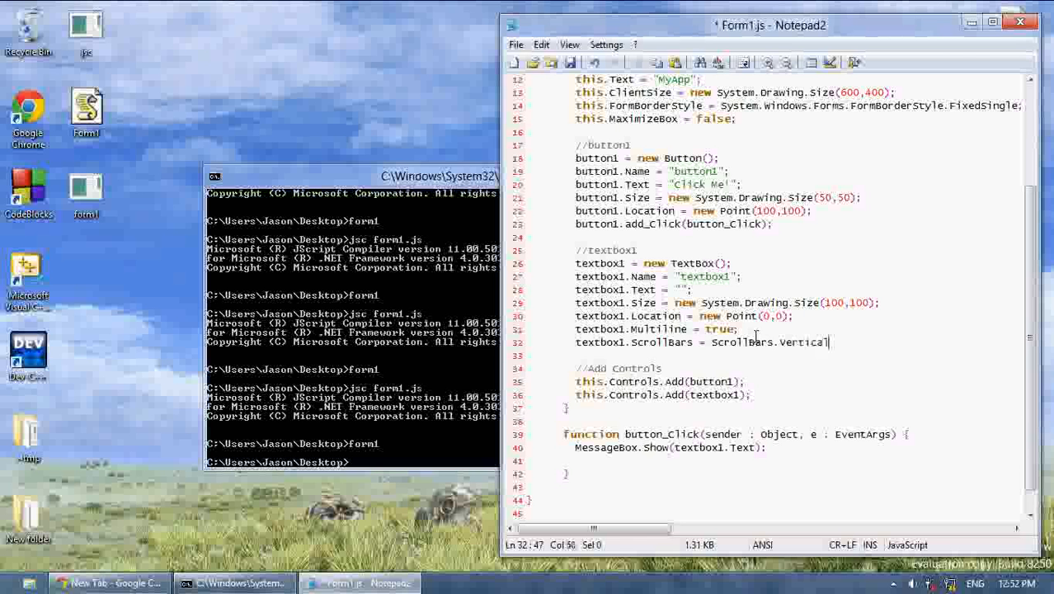
# - Rebuild and run form1 with vertical, then Both scrollbars, closing the form each time
pyautogui.click(351, 176)
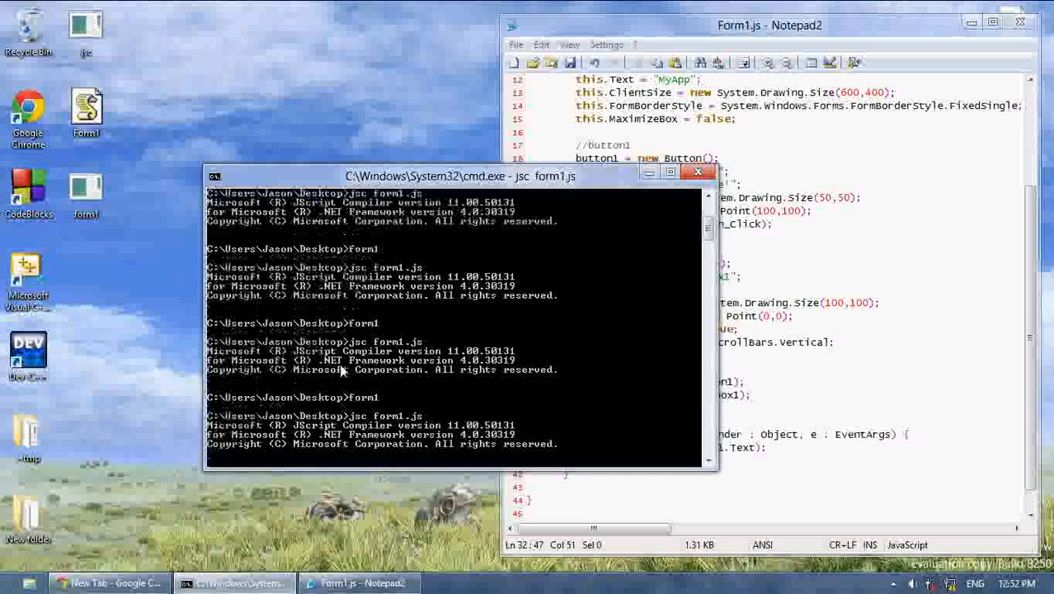
pyautogui.moveTo(404, 377)
pyautogui.write('form1')
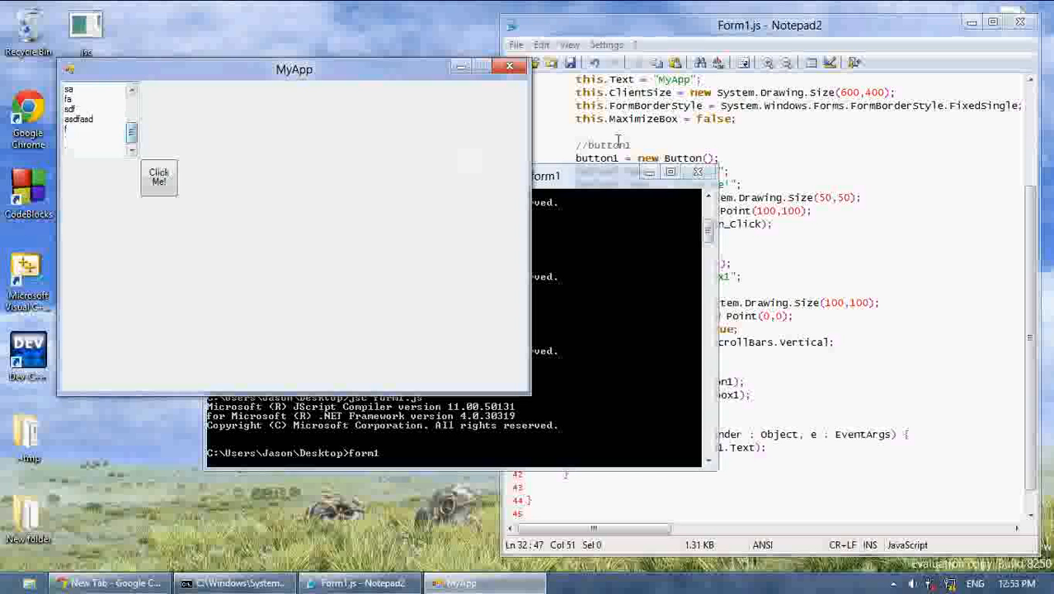
pyautogui.click(510, 66)
pyautogui.write('jsc form1.js')
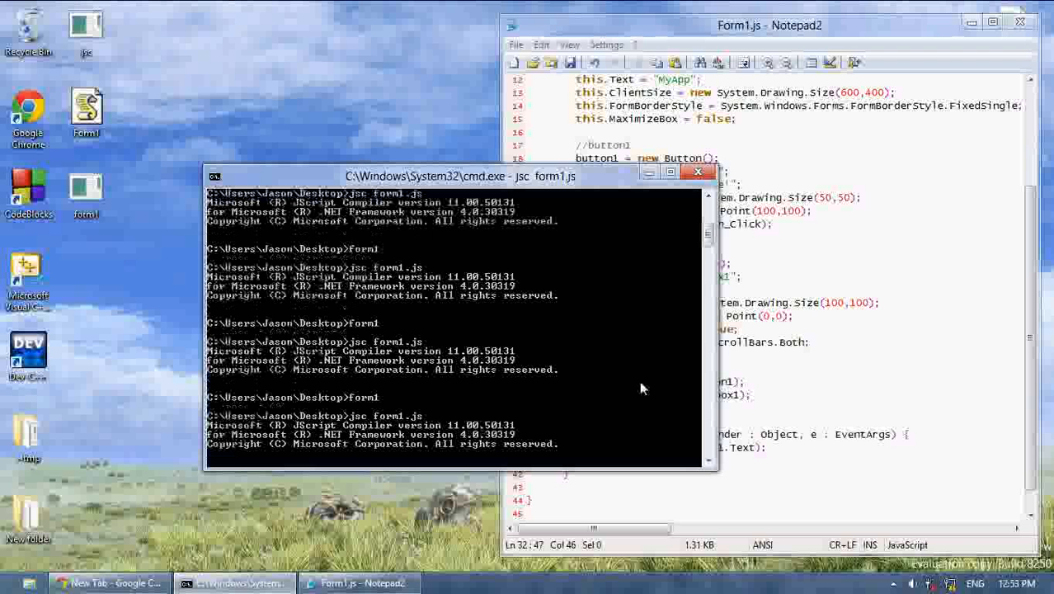
pyautogui.moveTo(420, 328)
pyautogui.write('dsfasdfsddddddddd')
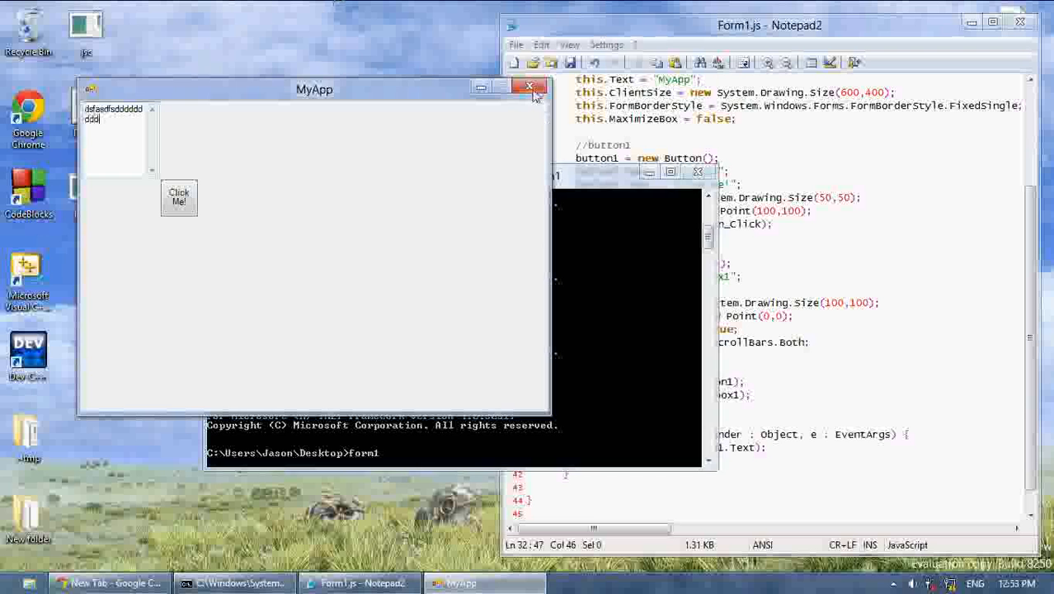
pyautogui.click(530, 87)
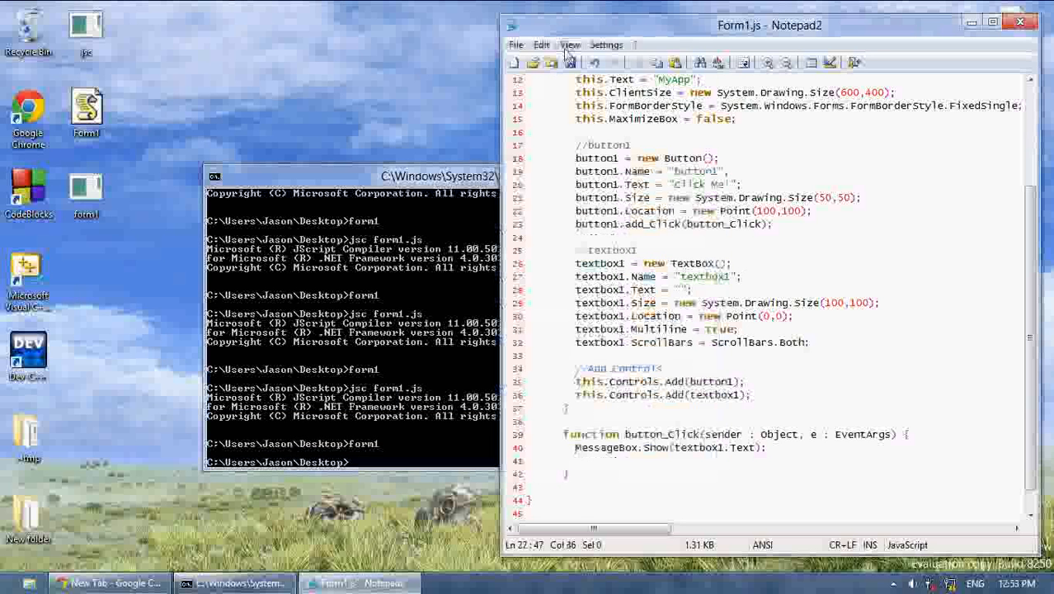
# - Add 'textbox1.WordWrap = false;' below the ScrollBars line and return to the Command Prompt
pyautogui.click(569, 44)
pyautogui.write('t')
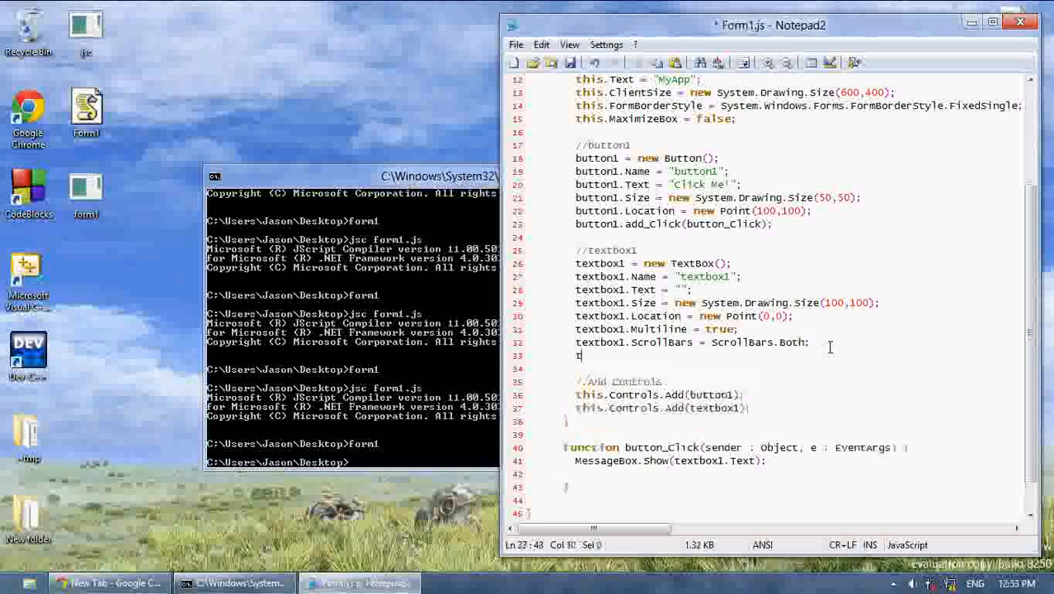
pyautogui.write('extbox1.word')
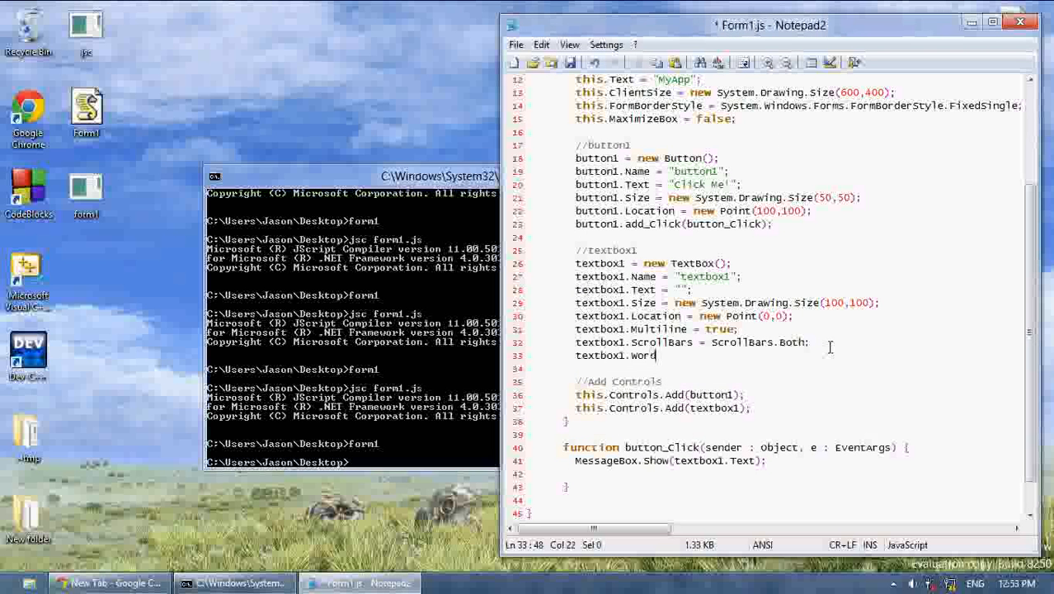
pyautogui.write('wrap = false;')
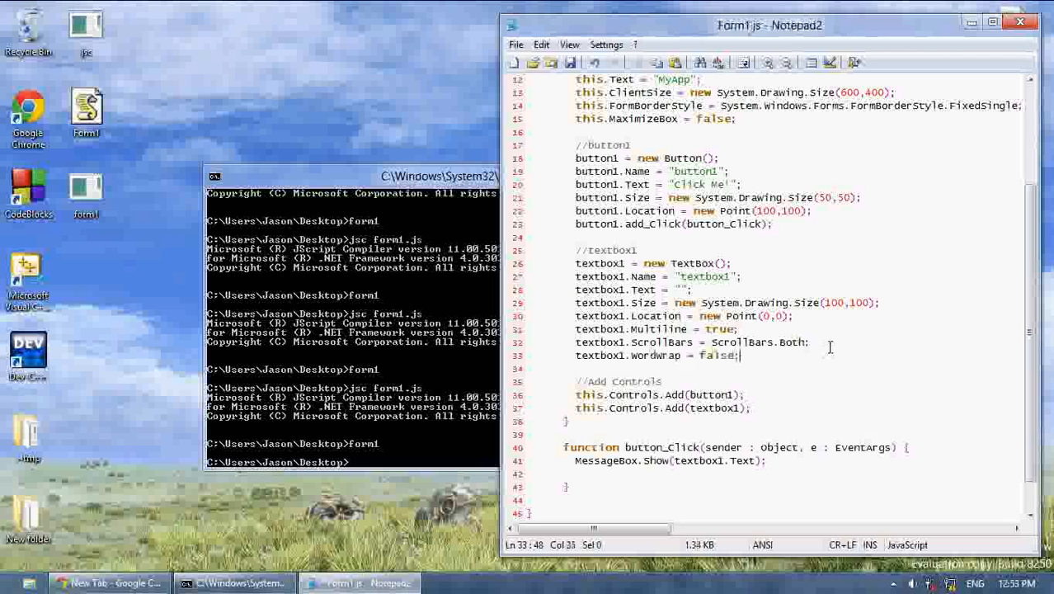
pyautogui.click(351, 175)
pyautogui.write('jsc form1.js')
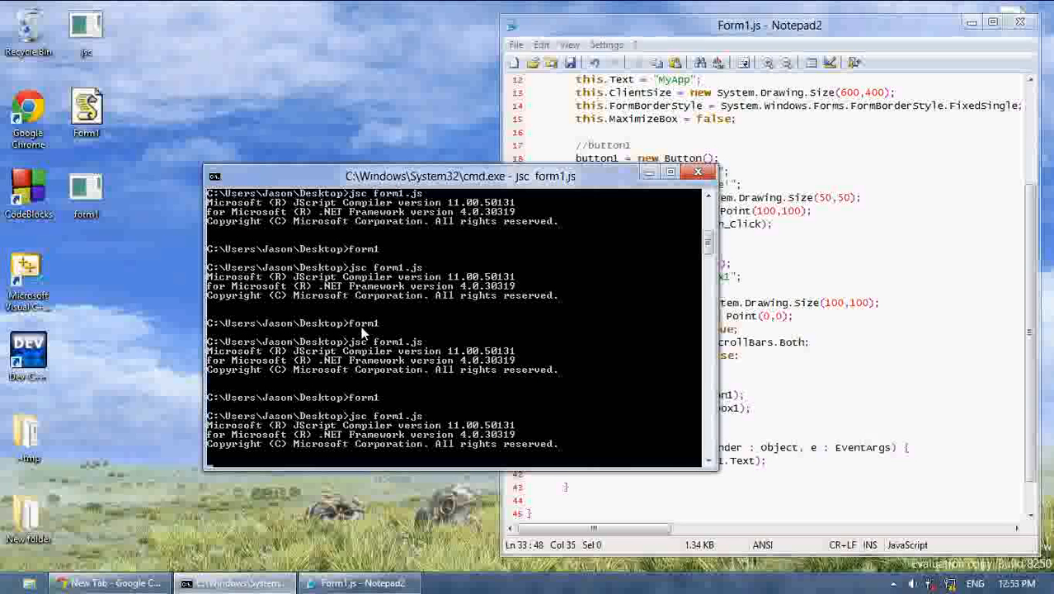
pyautogui.moveTo(349, 298)
pyautogui.write('form1')
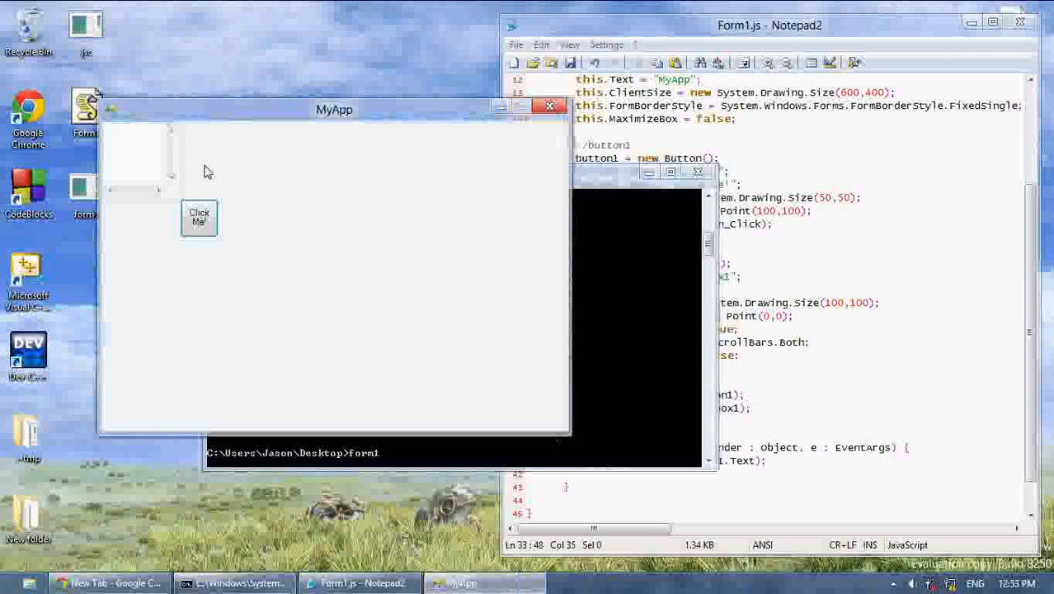
# - Type a long line 'ddasfa' in the rebuilt app's textbox, then close the form
pyautogui.write('ddasfa')
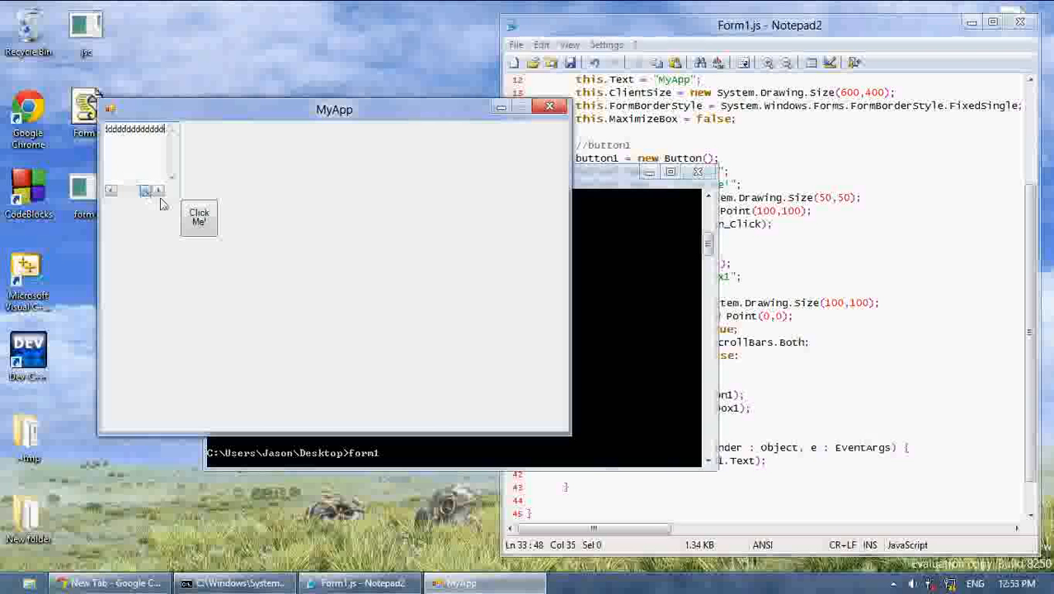
pyautogui.click(549, 105)
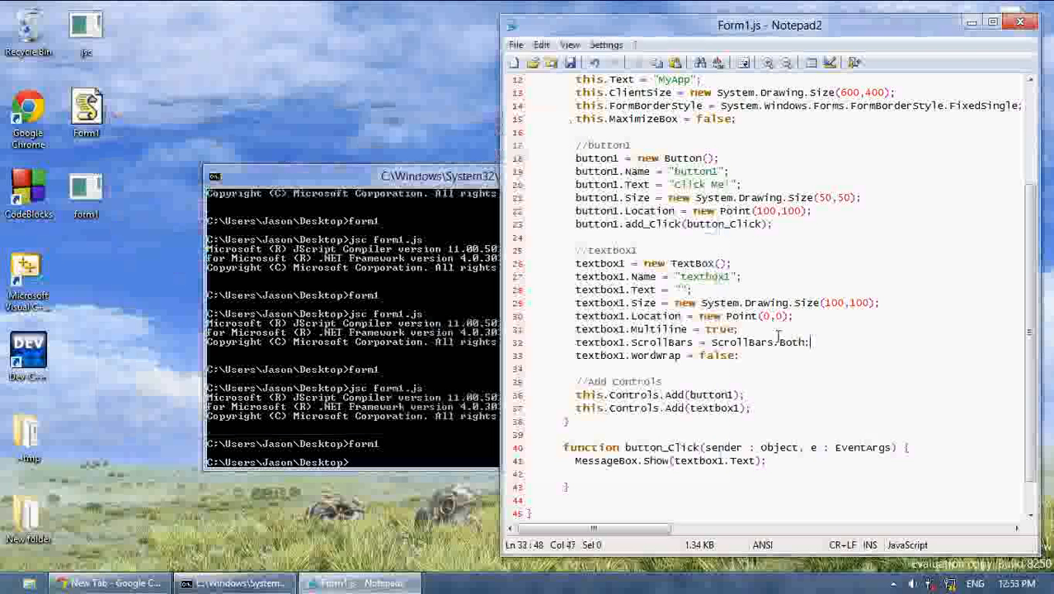
# - Change ScrollBars.Both to ScrollBars.None in Form1.js and return to the Command Prompt
pyautogui.doubleClick(790, 341)
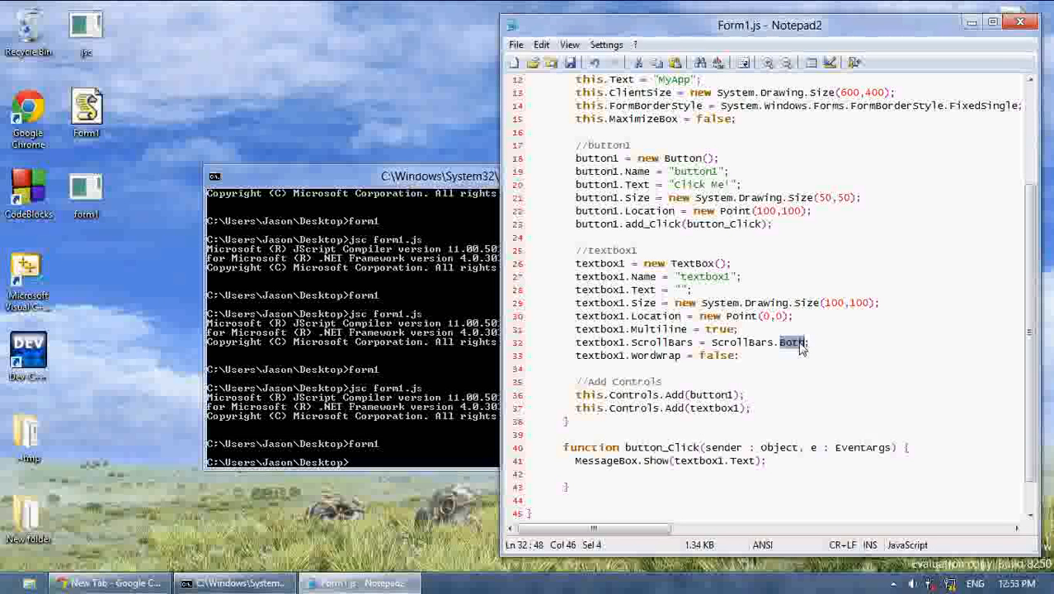
pyautogui.write('None')
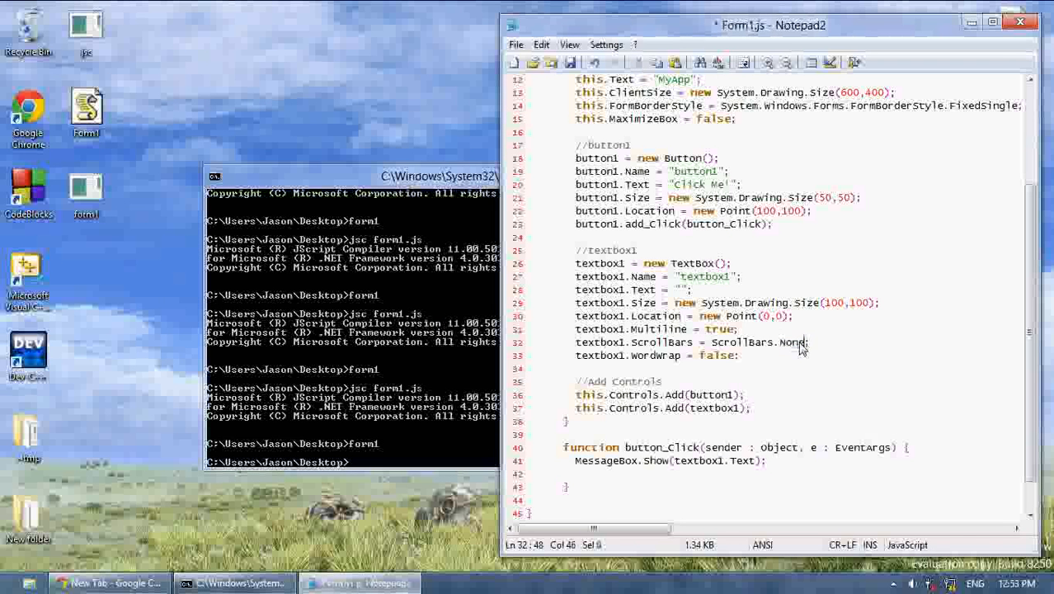
pyautogui.click(351, 176)
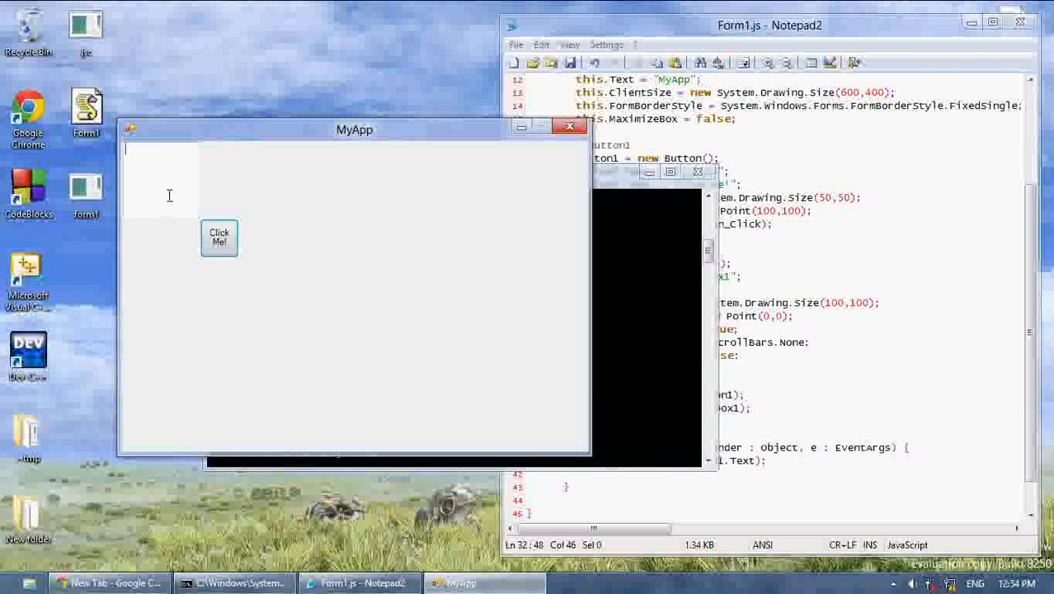
# - Type long text 'sddddddddddddddd' into the scrollbar-free textbox, then close the form
pyautogui.write('sdddddddddddddddd')
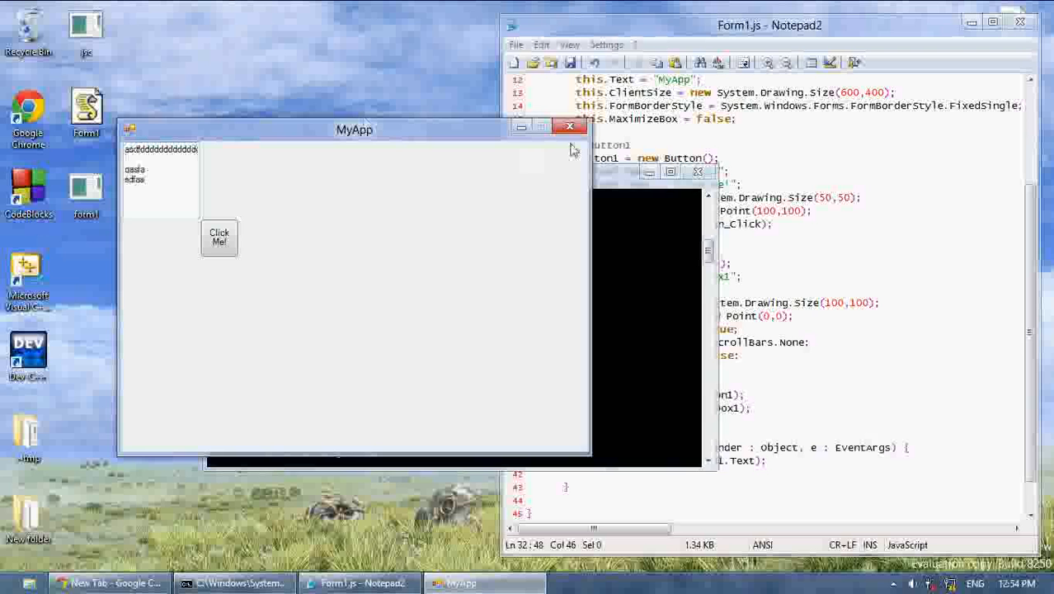
pyautogui.click(568, 125)
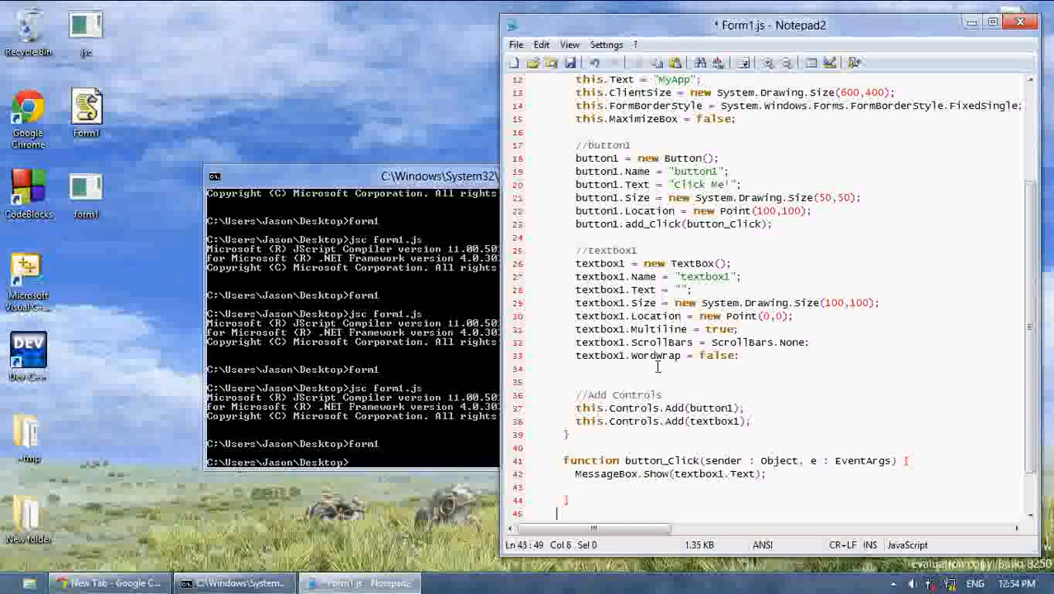
# - Scroll down and back up through Form1.js around the WordWrap line
pyautogui.scroll(-3)
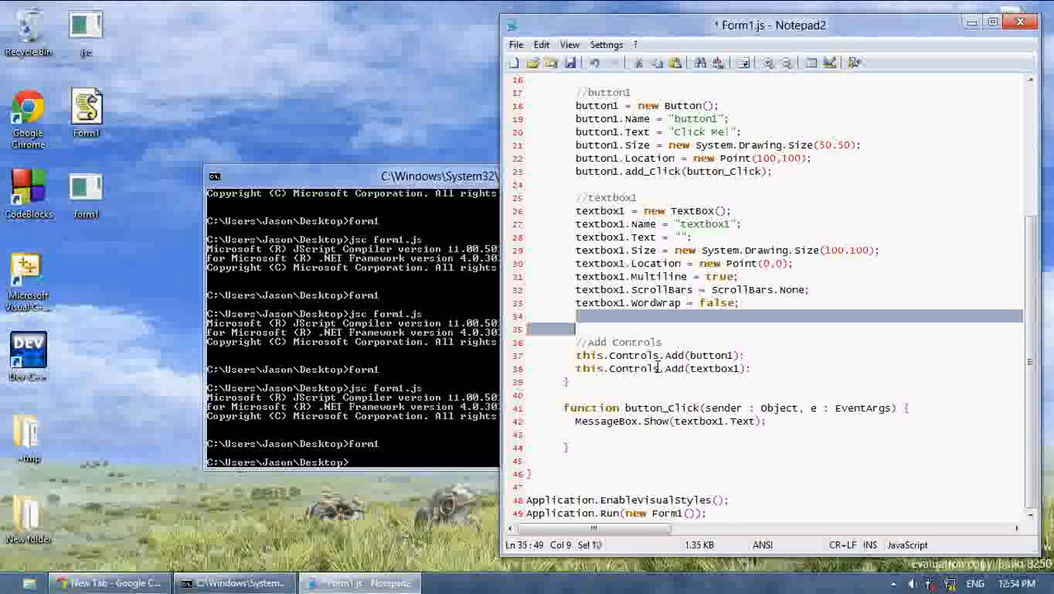
pyautogui.scroll(3)
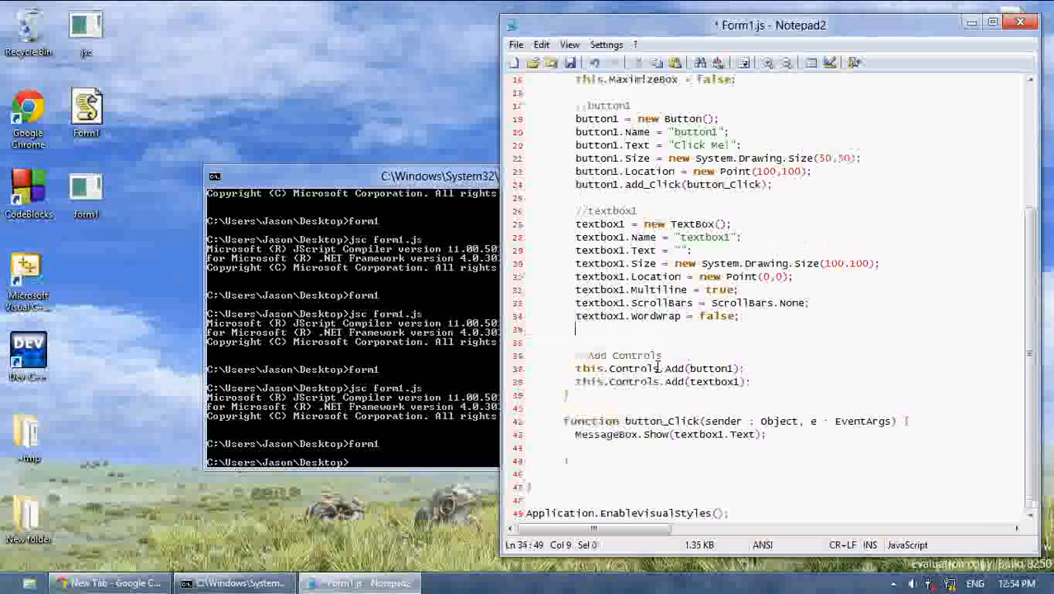